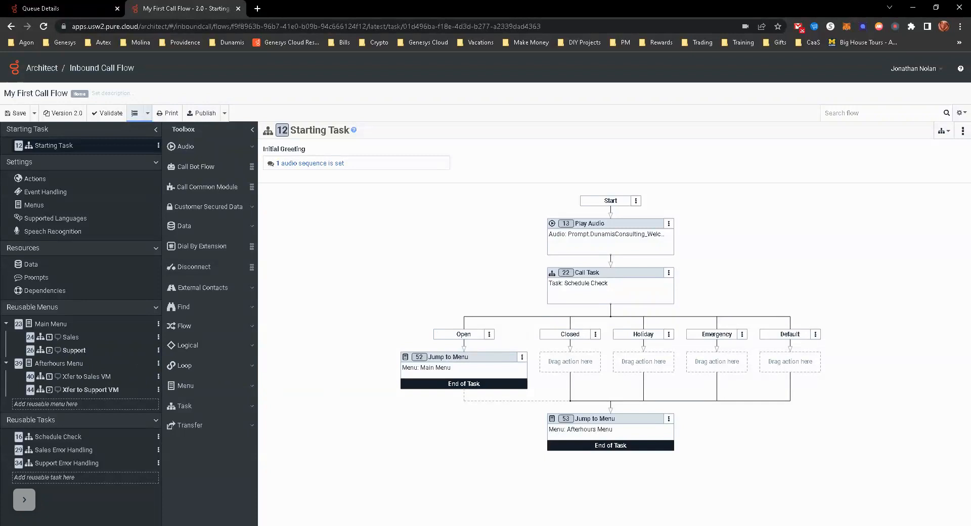
{"action": "mouse_move", "coordinate": [58, 343]}
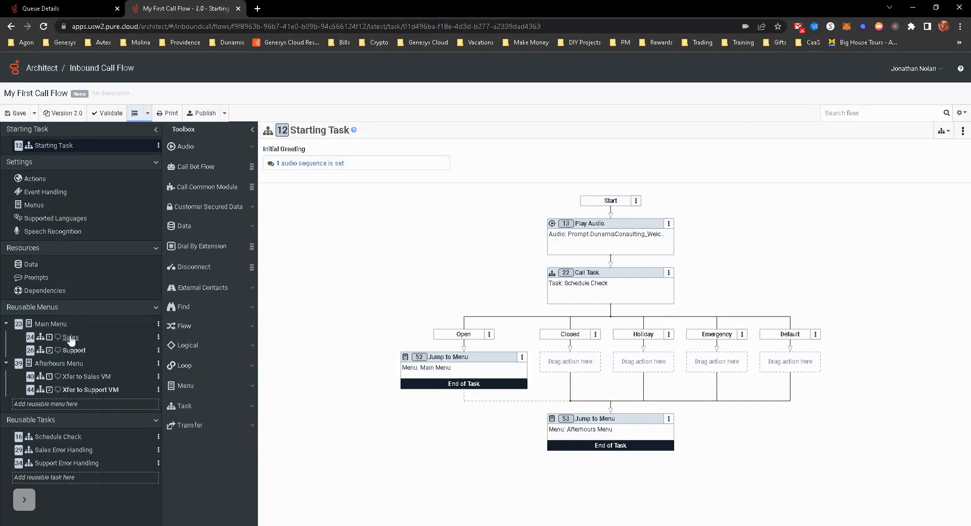
Step: Open the Main Menu's Sales choice, showing its transfer to the Sales queue
{"action": "left_click", "coordinate": [70, 338]}
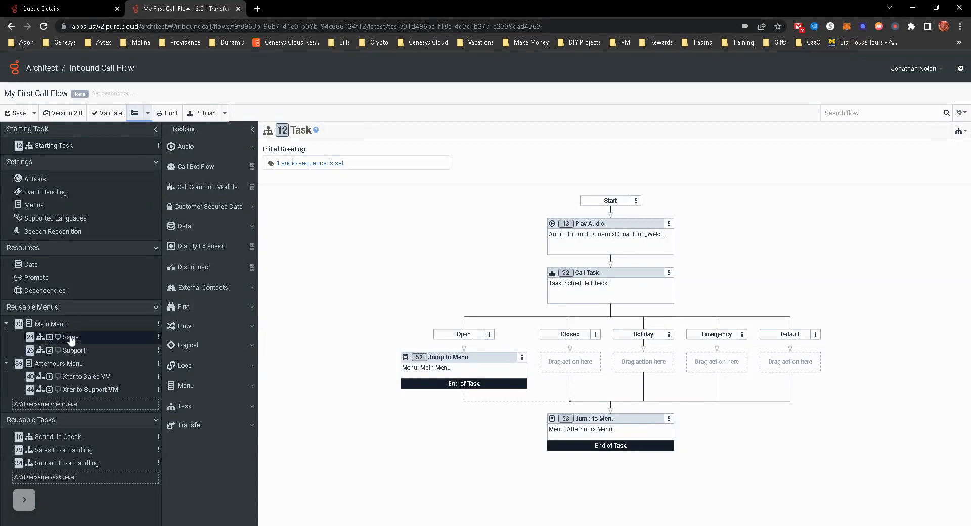
{"action": "left_click", "coordinate": [70, 337]}
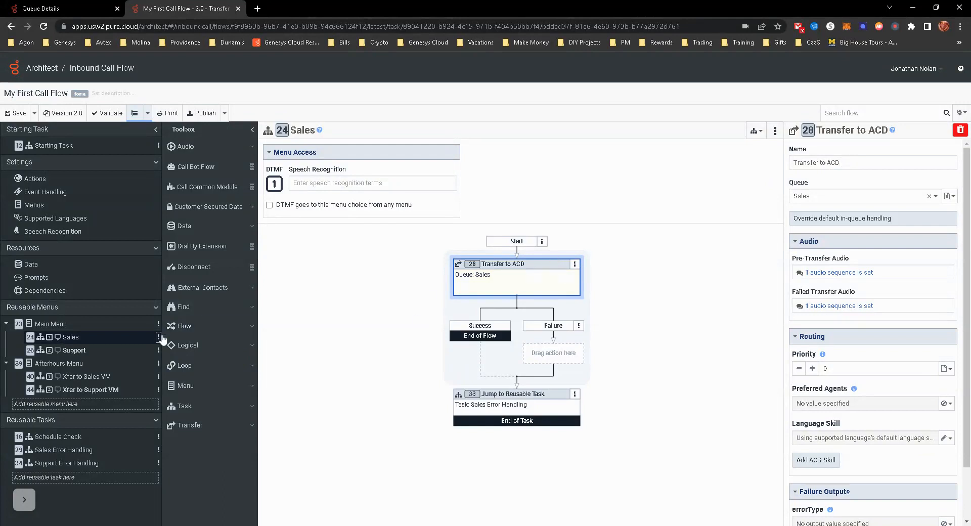
{"action": "mouse_move", "coordinate": [81, 333]}
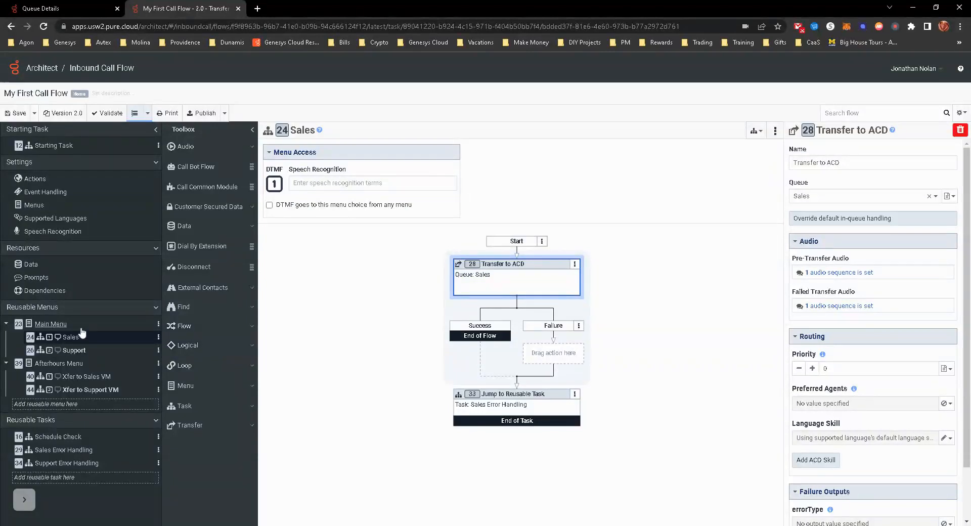
{"action": "mouse_move", "coordinate": [518, 253]}
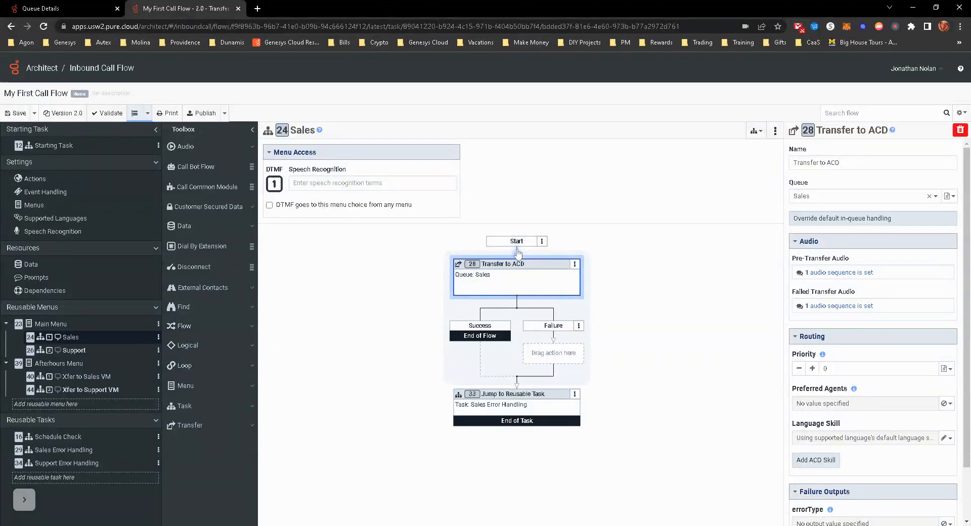
Step: Insert a Call Data Action before the Sales transfer with category Genesys Cloud Data Actions
{"action": "right_click", "coordinate": [517, 264]}
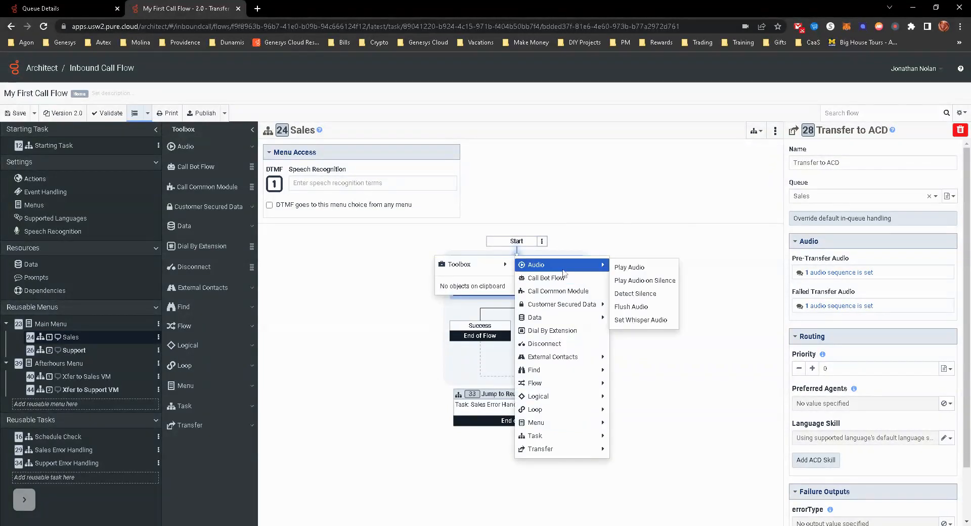
{"action": "mouse_move", "coordinate": [534, 317]}
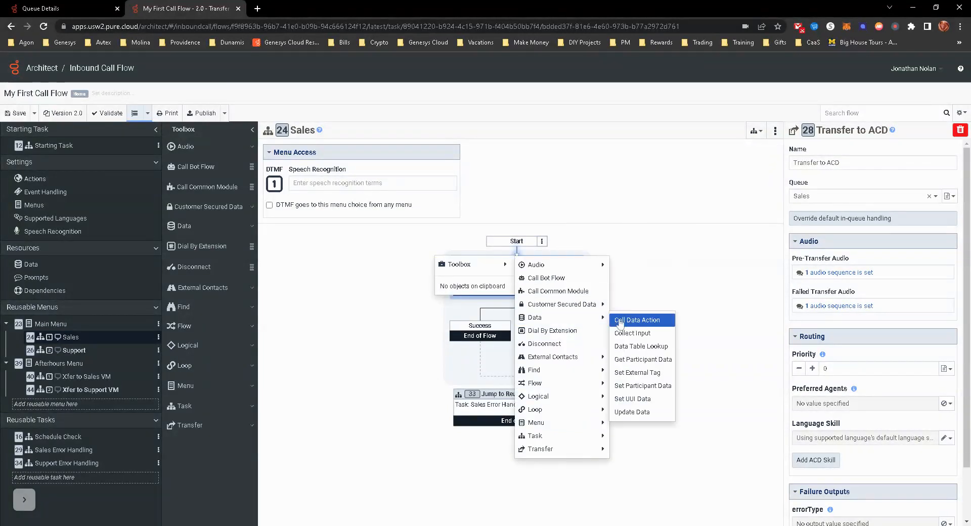
{"action": "left_click", "coordinate": [636, 320]}
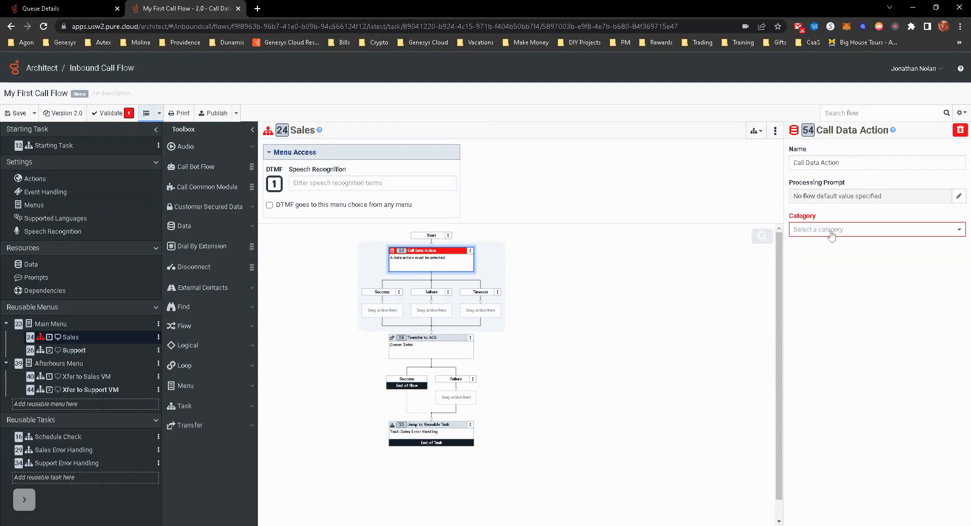
{"action": "left_click", "coordinate": [873, 229]}
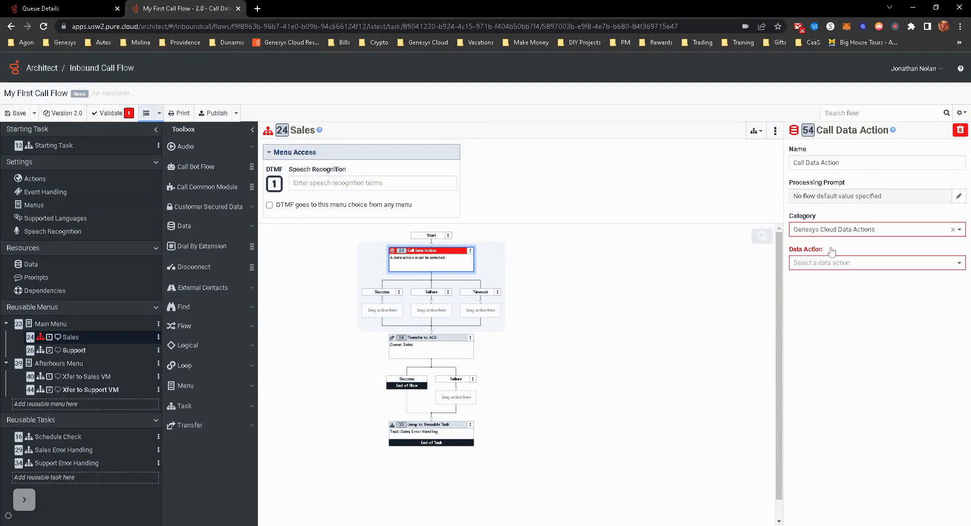
{"action": "left_click", "coordinate": [873, 262]}
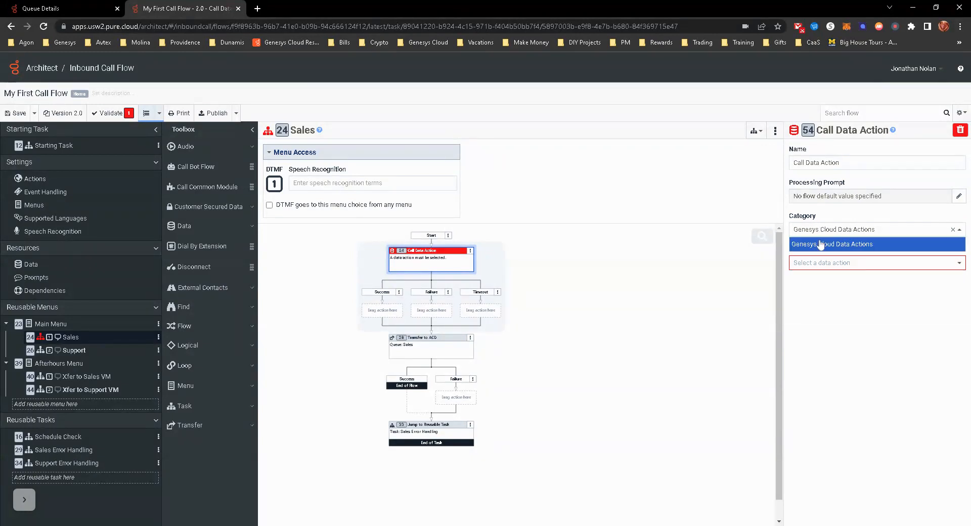
{"action": "left_click", "coordinate": [833, 244]}
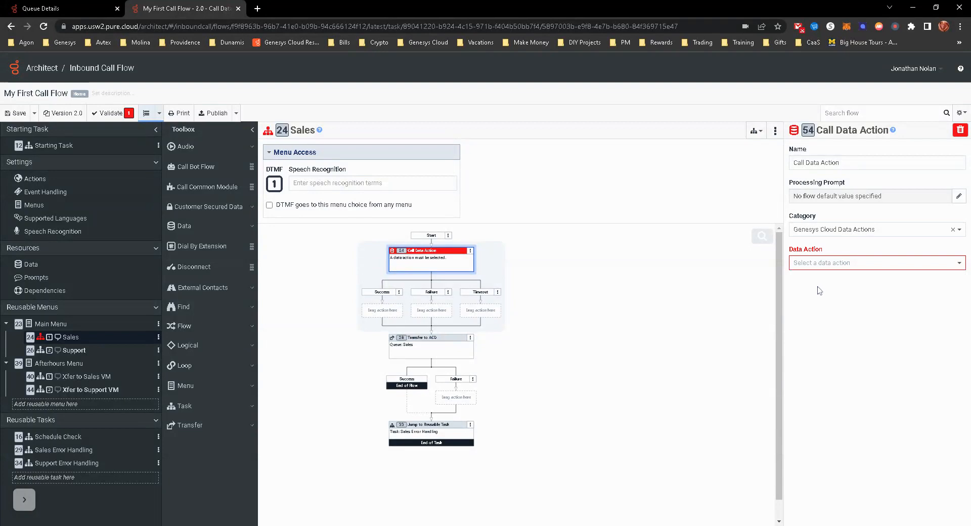
{"action": "left_click", "coordinate": [873, 262]}
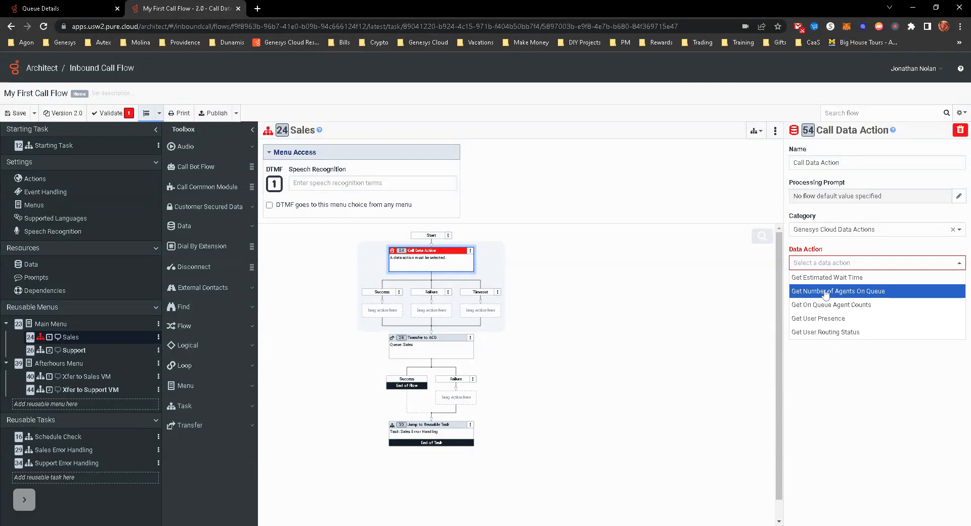
Step: Use Get Number of Agents On Queue with the Sales queue ID, saving agents.id to Task.AgentsOnQueue
{"action": "left_click", "coordinate": [839, 291]}
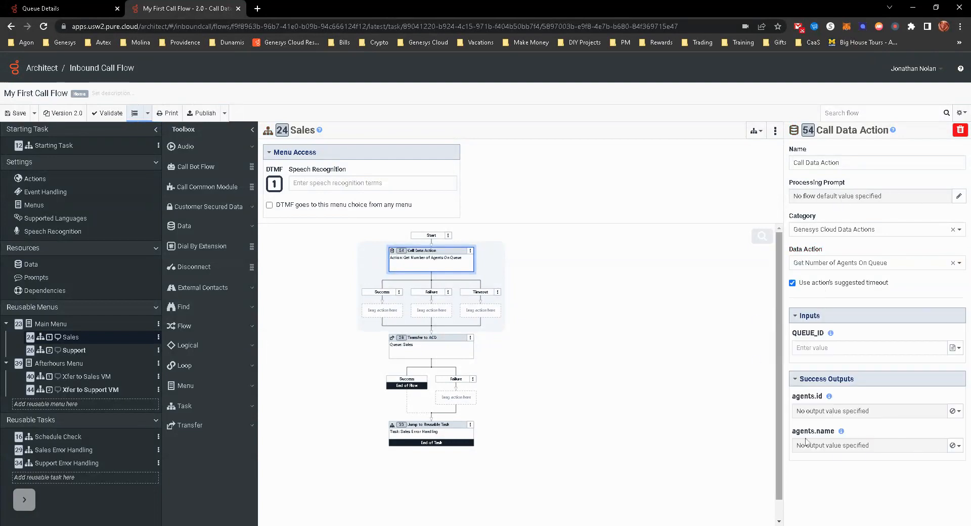
{"action": "mouse_move", "coordinate": [860, 300]}
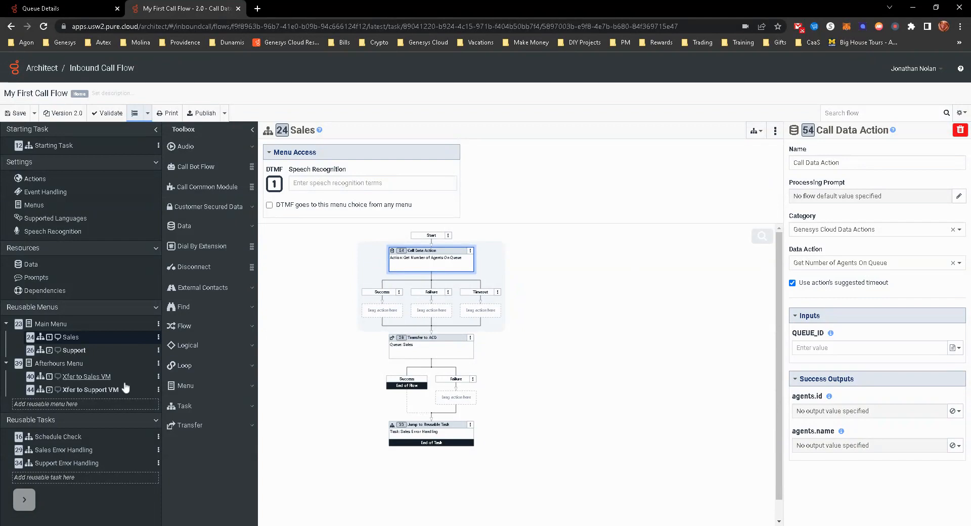
{"action": "mouse_move", "coordinate": [172, 177]}
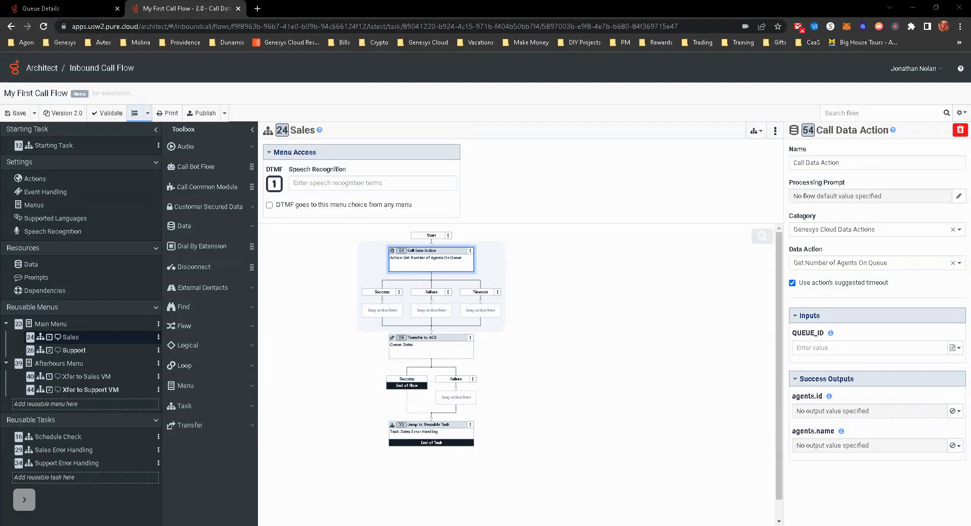
{"action": "type", "text": "ef1d948f-3f05-4b48-961f-e46222947e1c"}
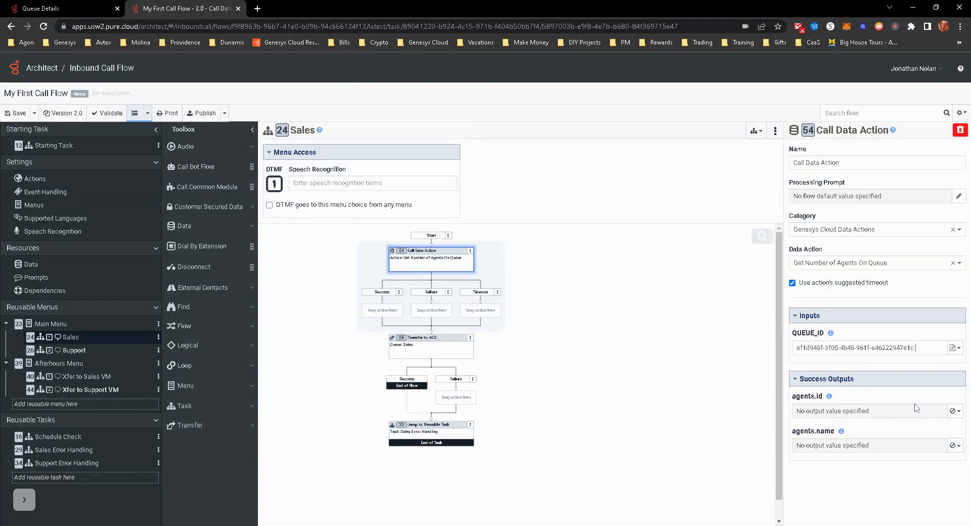
{"action": "mouse_move", "coordinate": [884, 480]}
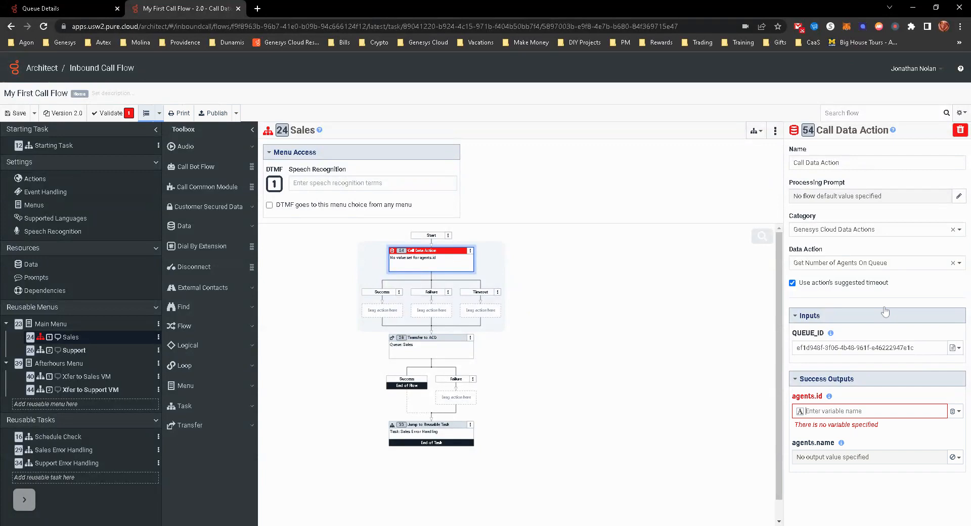
{"action": "type", "text": "Task.AgentsOnqw"}
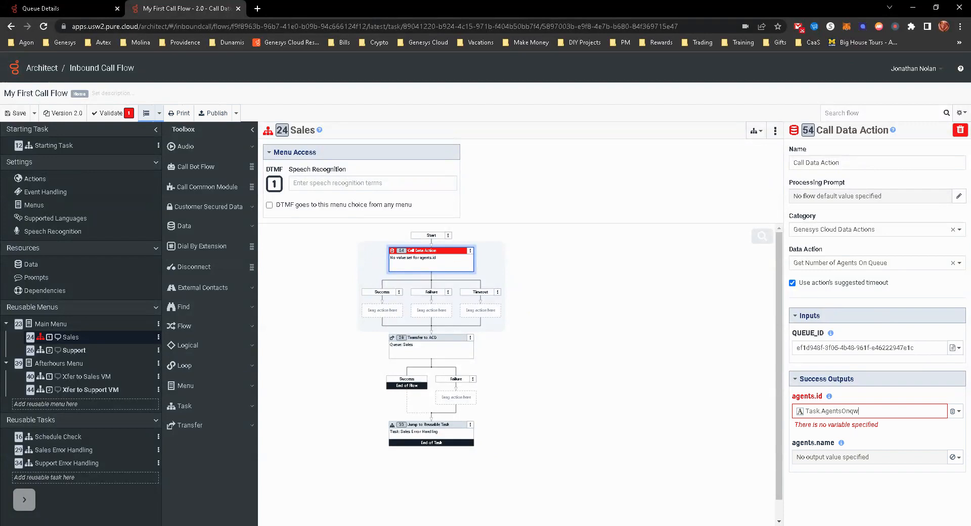
{"action": "key", "text": "Backspace"}
{"action": "type", "text": "Queue"}
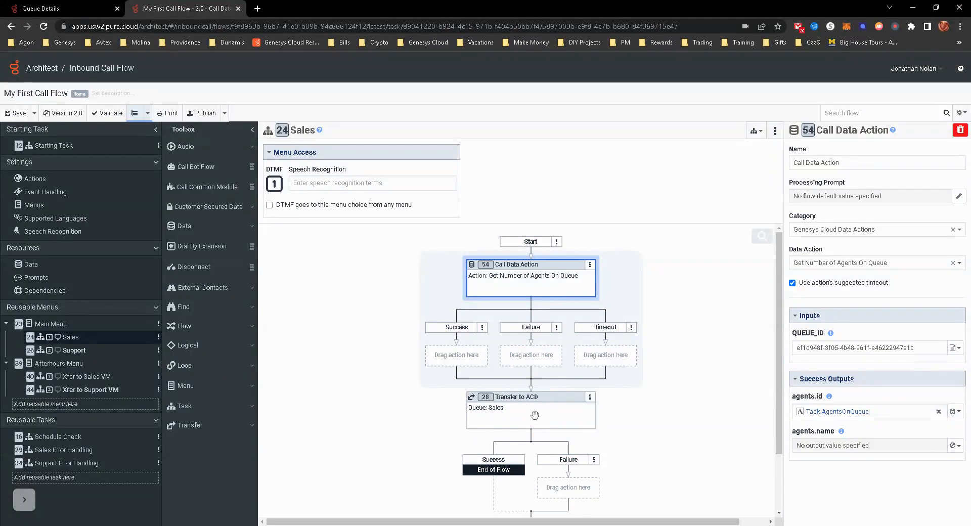
{"action": "mouse_move", "coordinate": [558, 410]}
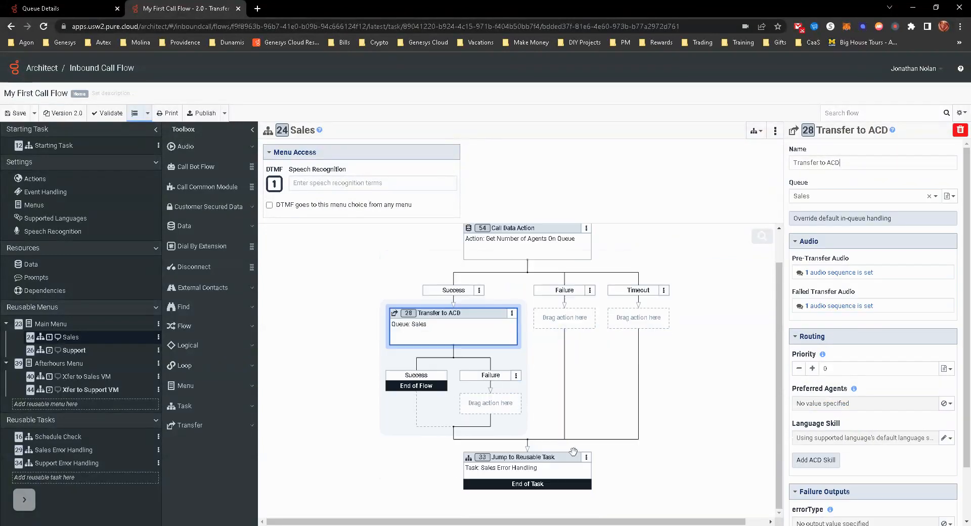
Step: Review the Sales Error Handling jump and the Call Data Action after moving the transfer into Success
{"action": "left_click", "coordinate": [526, 471]}
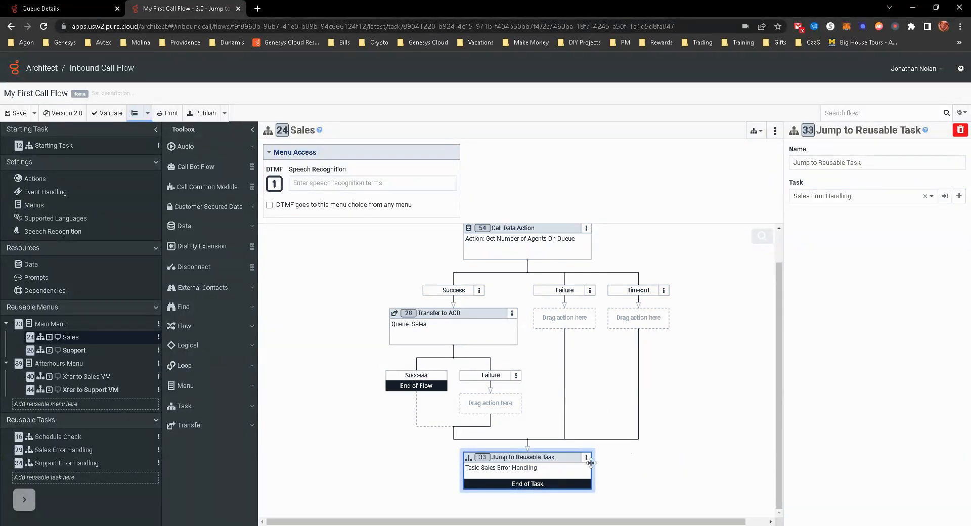
{"action": "mouse_move", "coordinate": [332, 444]}
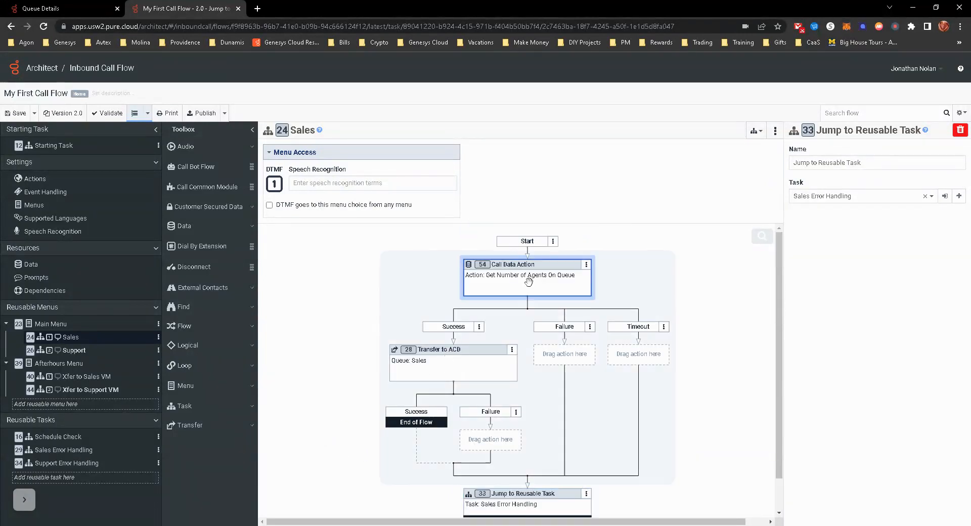
{"action": "left_click", "coordinate": [526, 265]}
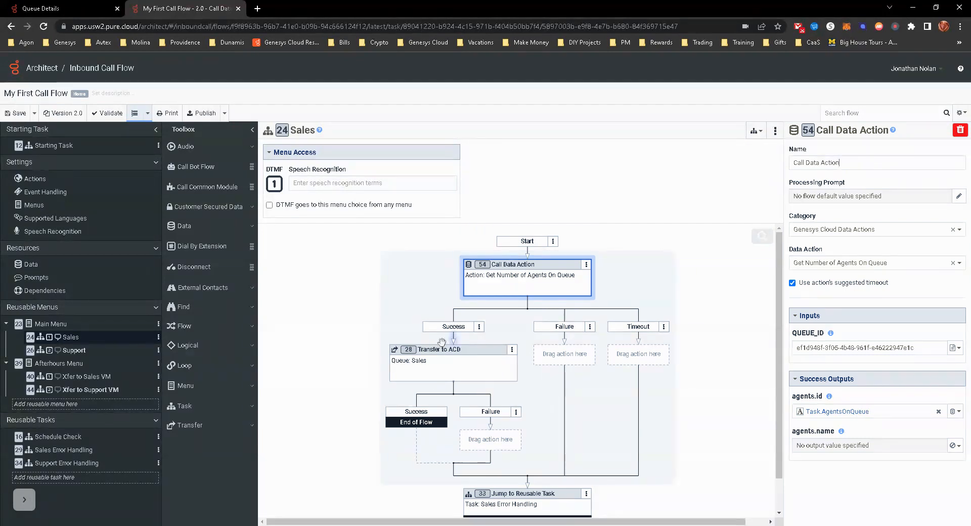
Step: Add a Decision in the Success branch with expression Task.AgentsOnQueue > 0
{"action": "right_click", "coordinate": [443, 341]}
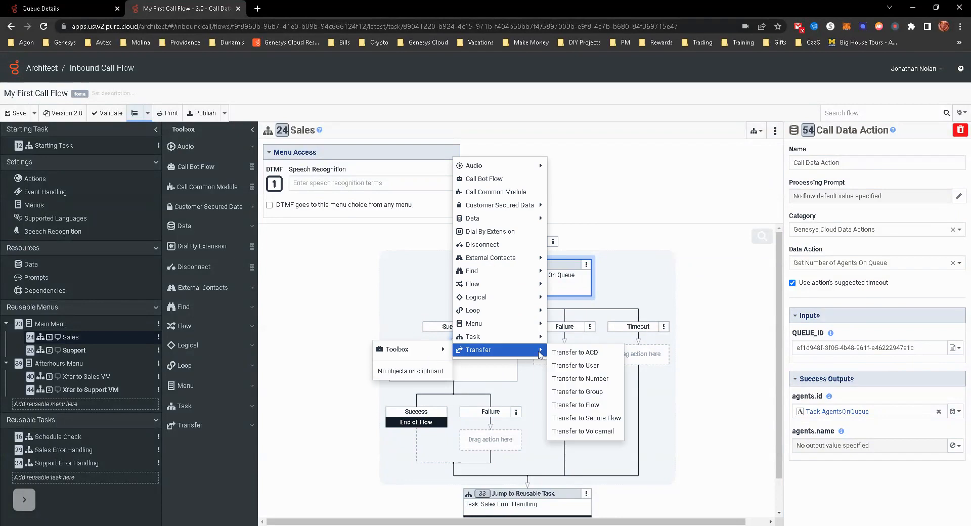
{"action": "mouse_move", "coordinate": [474, 297]}
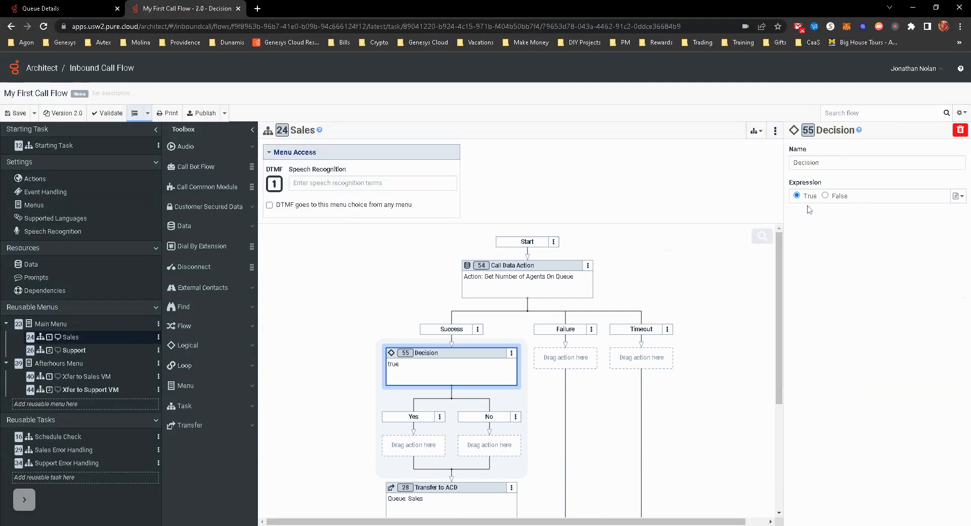
{"action": "left_click", "coordinate": [957, 197]}
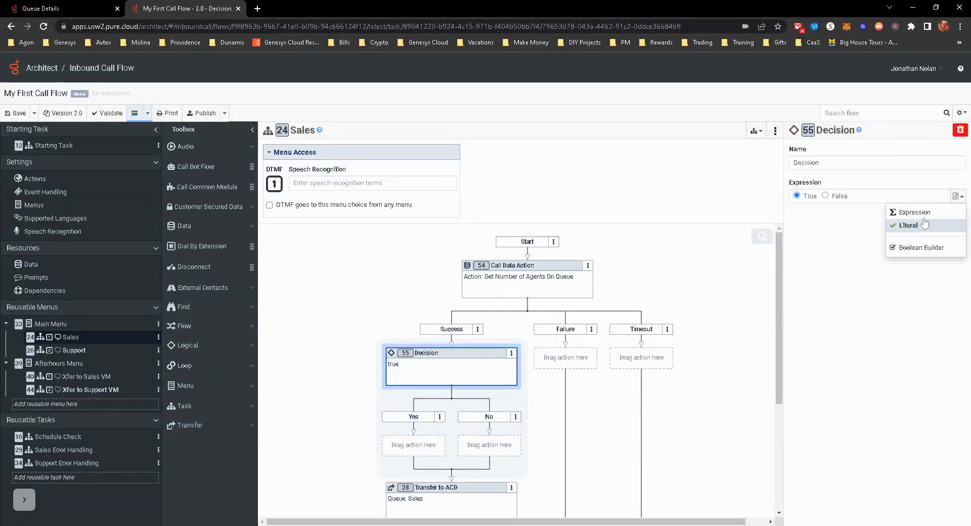
{"action": "left_click", "coordinate": [913, 212]}
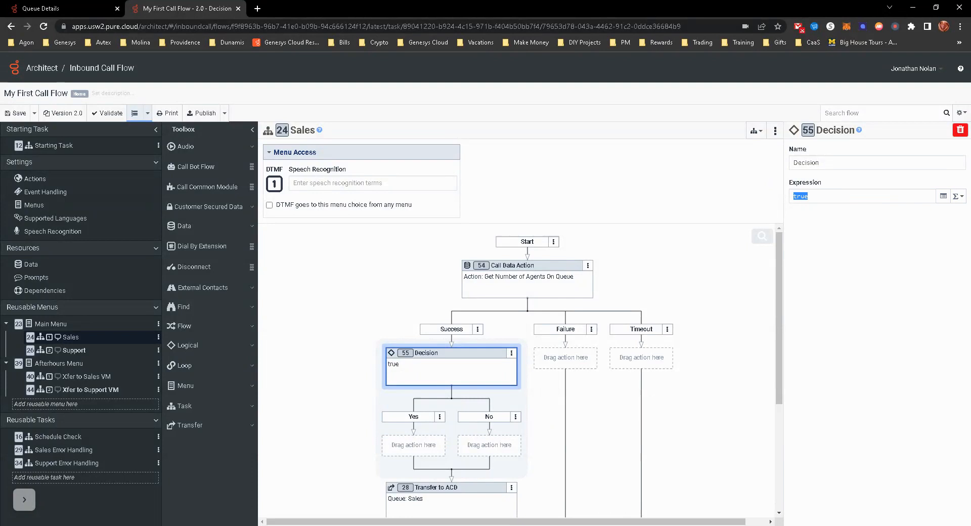
{"action": "type", "text": "Task"}
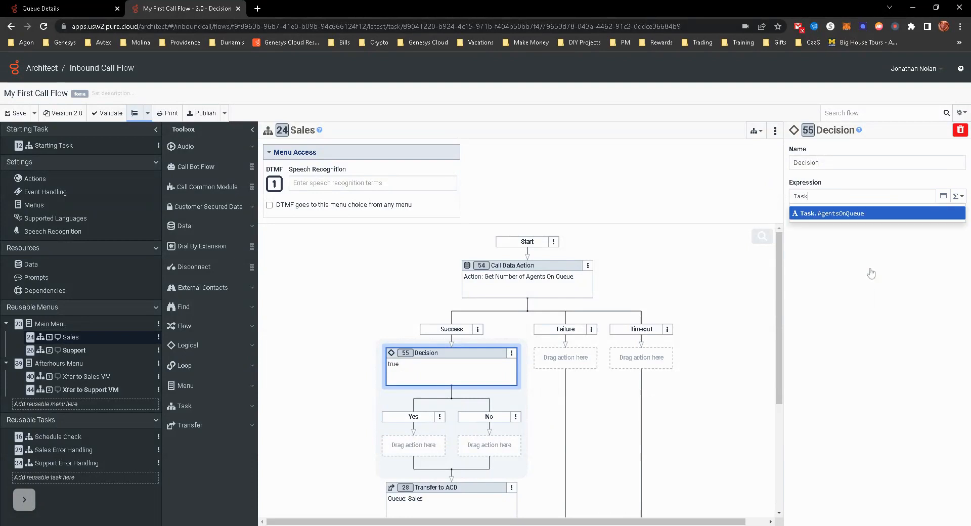
{"action": "left_click", "coordinate": [829, 213]}
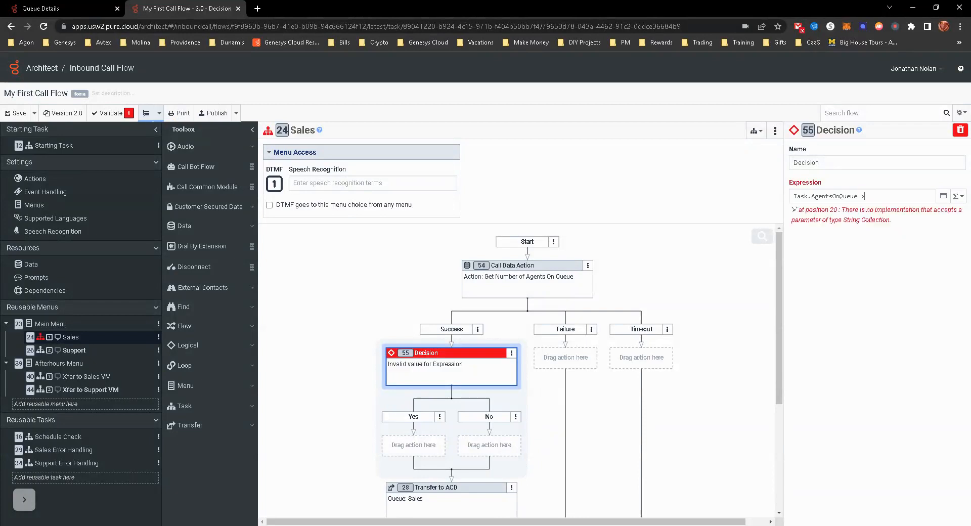
{"action": "type", "text": "0"}
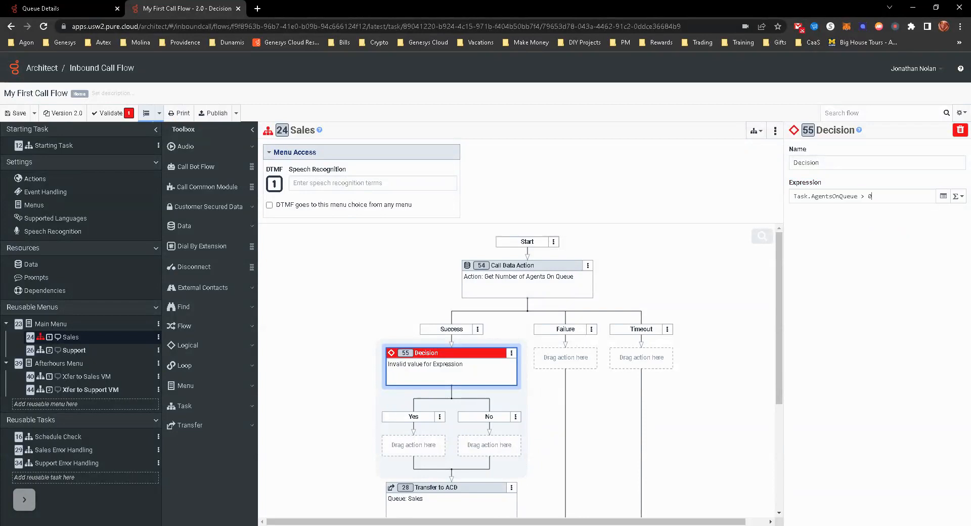
{"action": "type", "text": "\""}
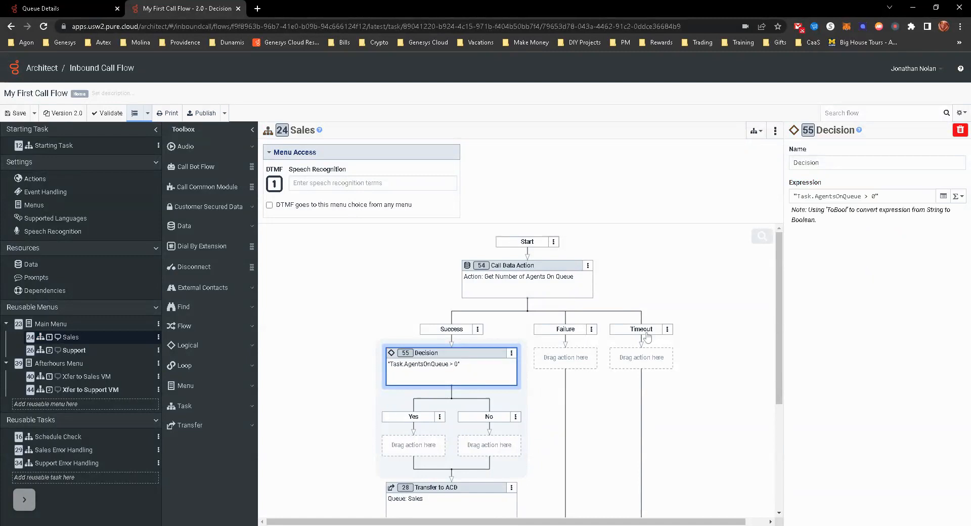
{"action": "mouse_move", "coordinate": [433, 377]}
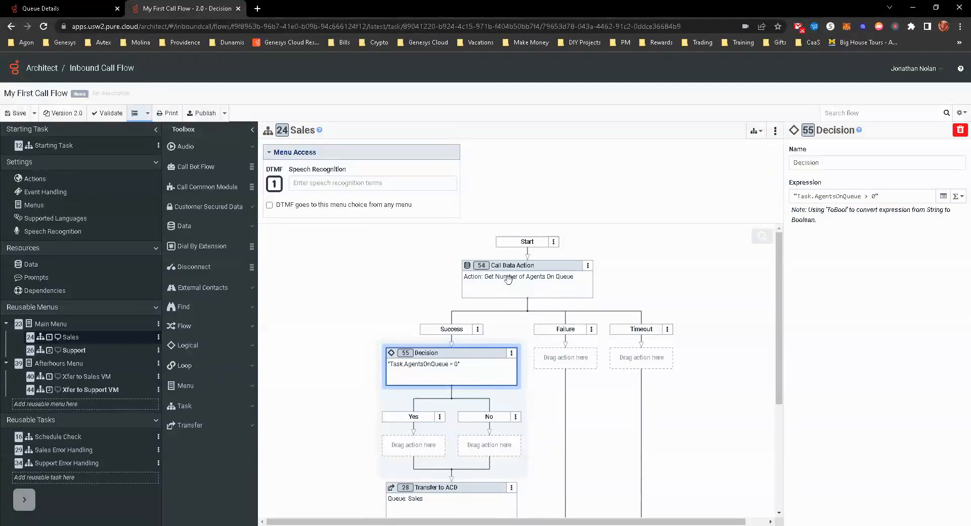
{"action": "left_click", "coordinate": [526, 265]}
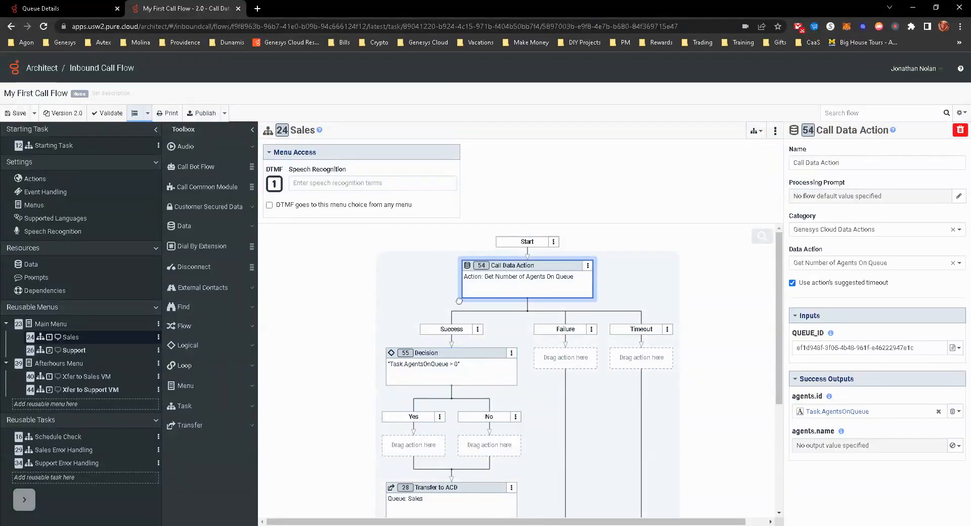
{"action": "left_click", "coordinate": [434, 353]}
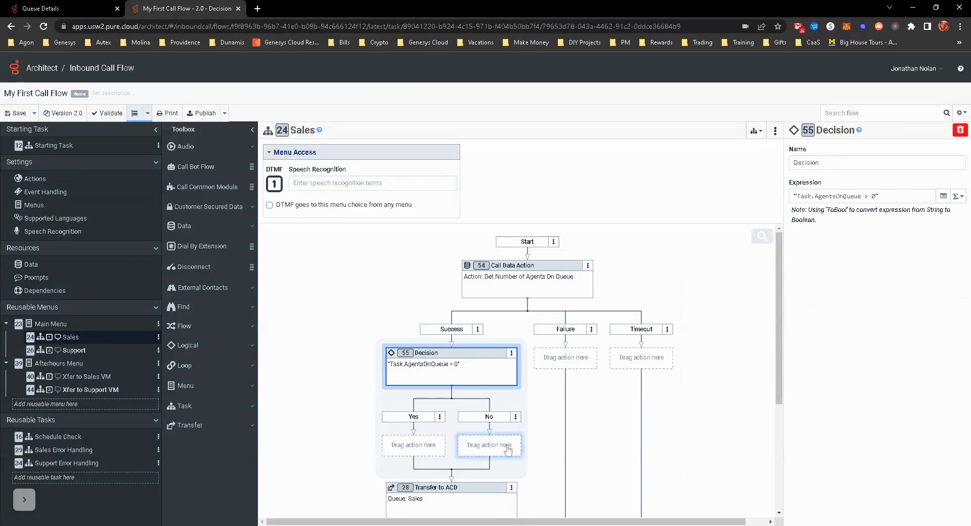
{"action": "scroll", "scroll_direction": "down", "scroll_amount": 3}
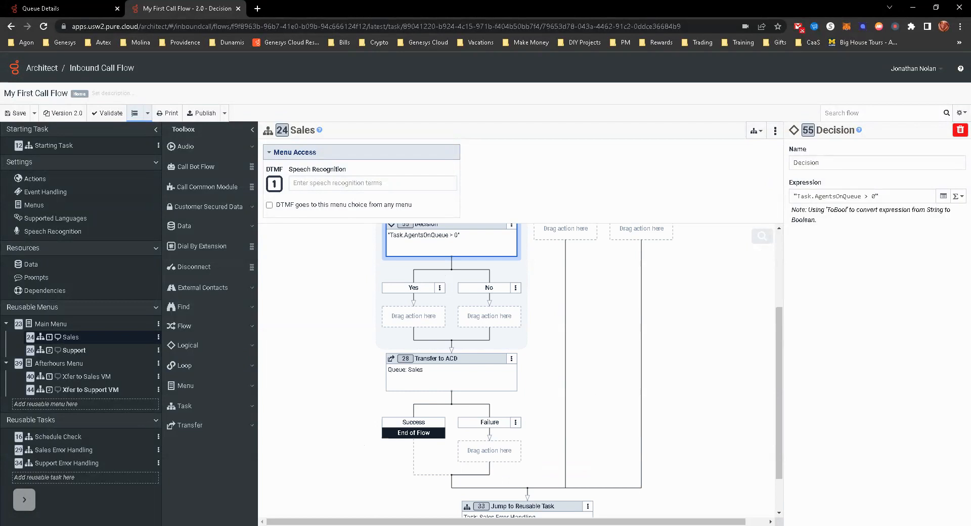
{"action": "scroll", "scroll_direction": "down", "scroll_amount": 3}
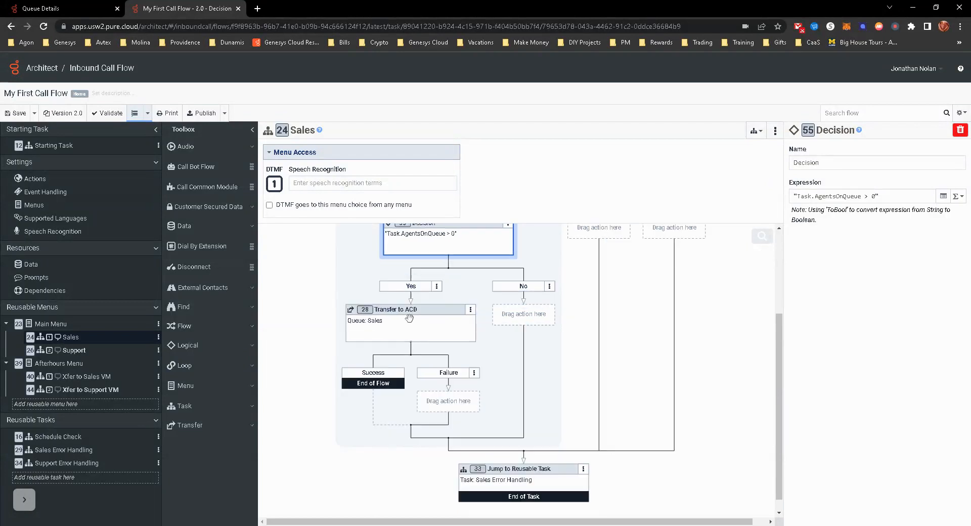
{"action": "left_click", "coordinate": [393, 361]}
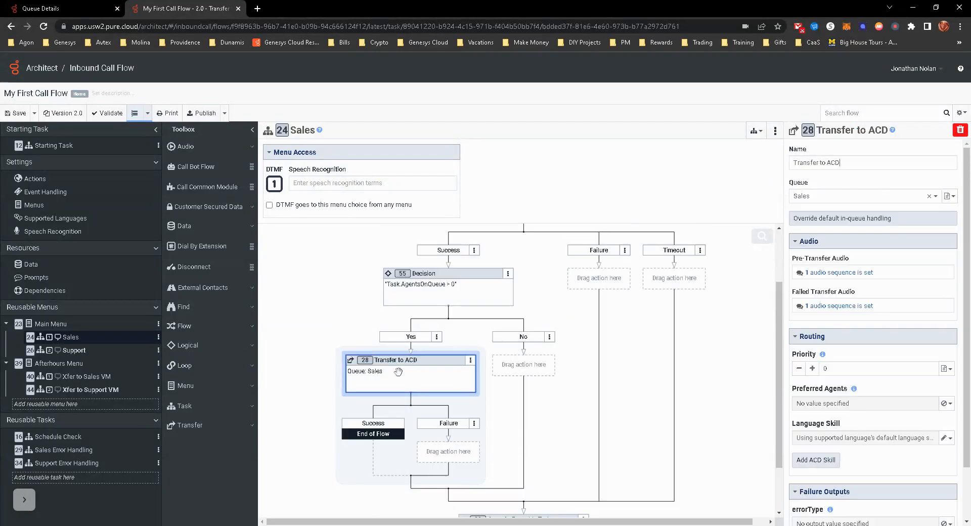
{"action": "left_click", "coordinate": [448, 273]}
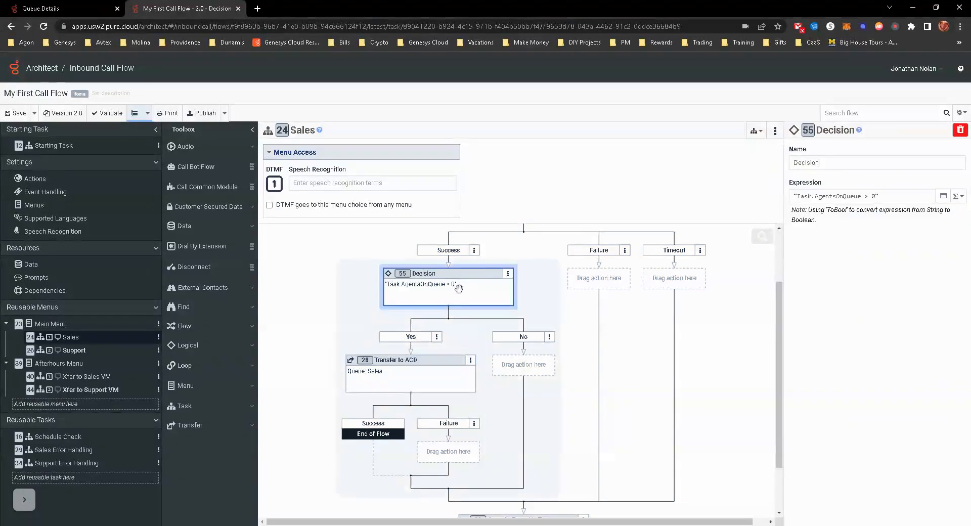
{"action": "mouse_move", "coordinate": [435, 382]}
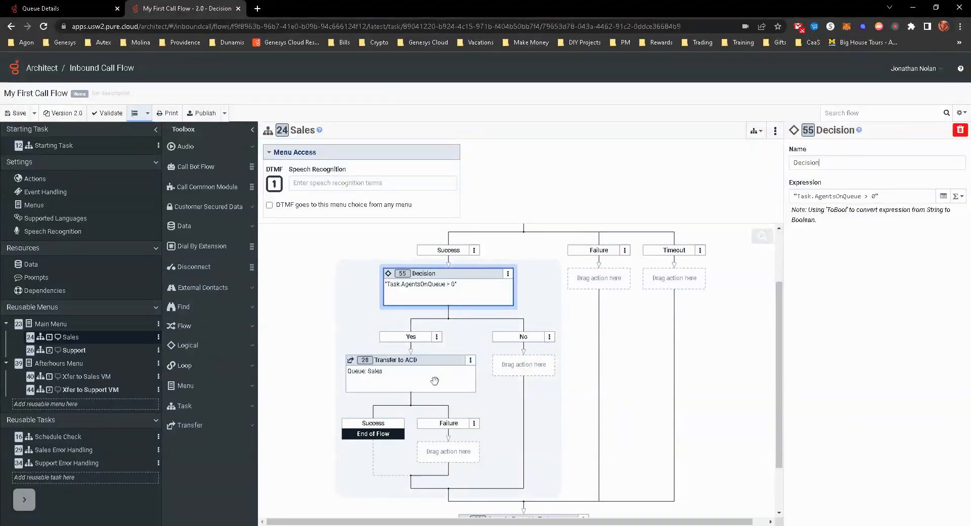
Step: Open the Sales Error Handling reusable task from the flow and the left navigation
{"action": "scroll", "scroll_direction": "down", "scroll_amount": 3}
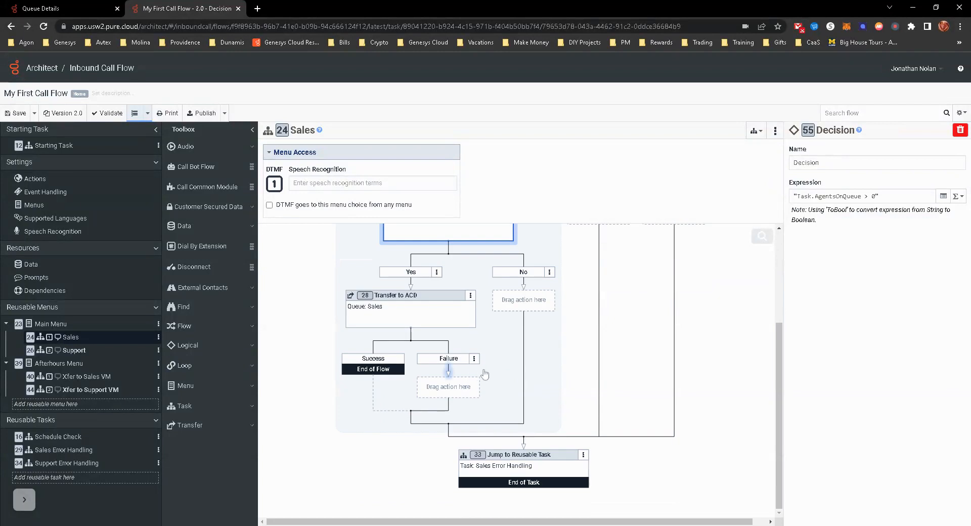
{"action": "left_click", "coordinate": [522, 467]}
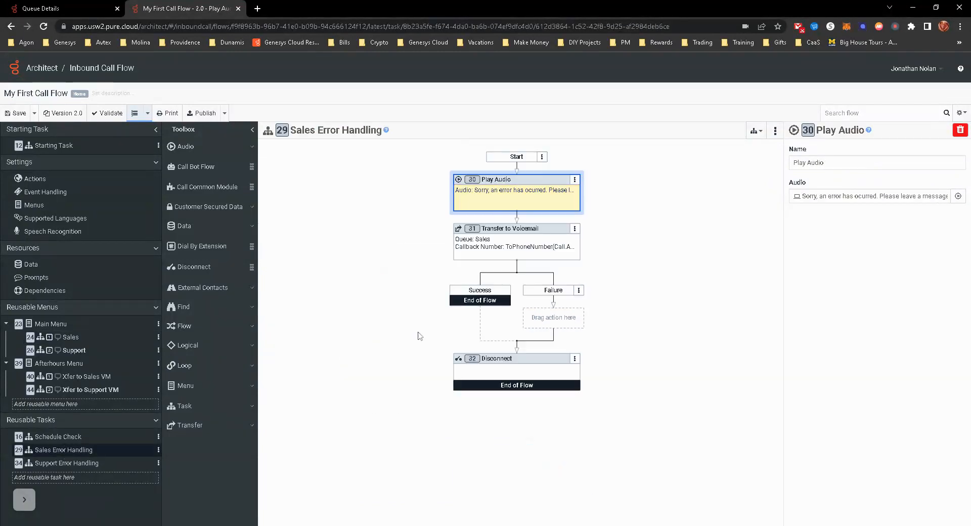
{"action": "mouse_move", "coordinate": [514, 206]}
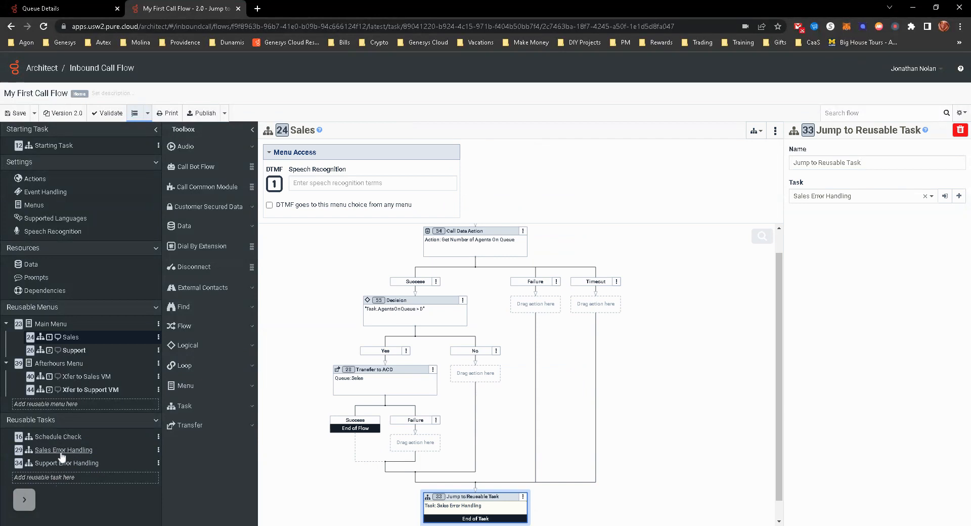
{"action": "left_click", "coordinate": [63, 450]}
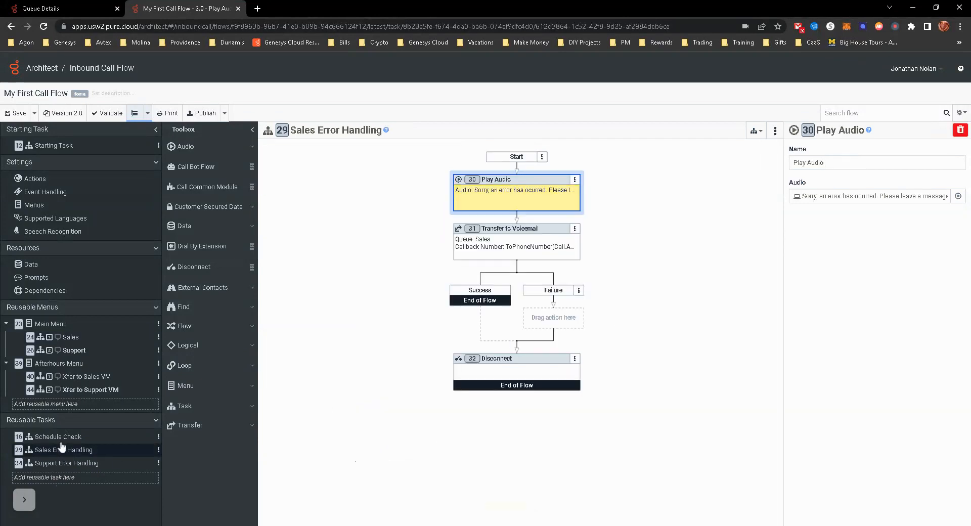
Step: Insert a Decision after Start in Sales Error Handling and switch its condition to Expression mode
{"action": "right_click", "coordinate": [515, 180]}
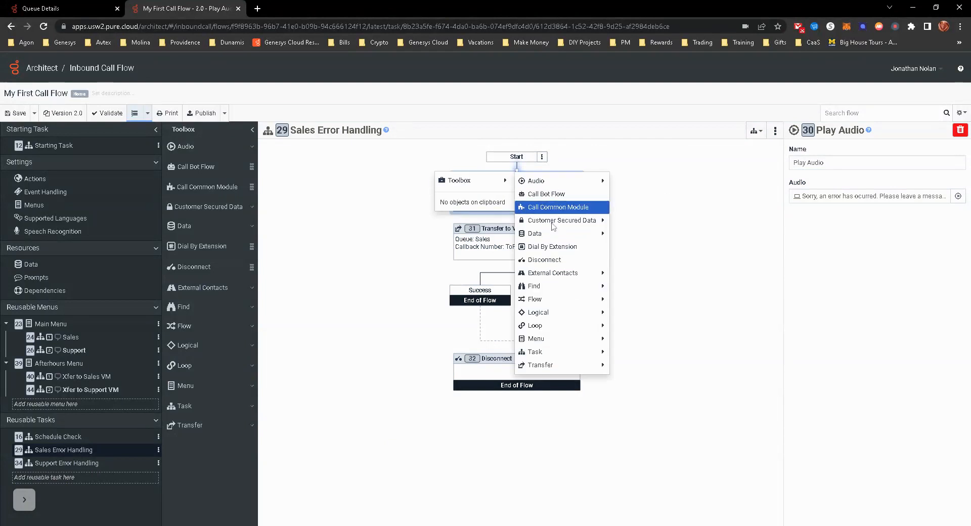
{"action": "mouse_move", "coordinate": [536, 311]}
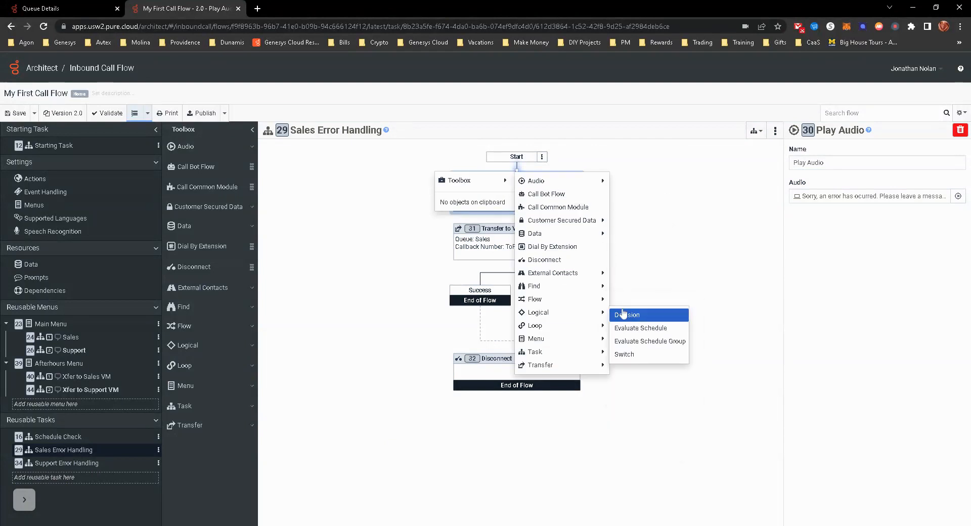
{"action": "left_click", "coordinate": [627, 314]}
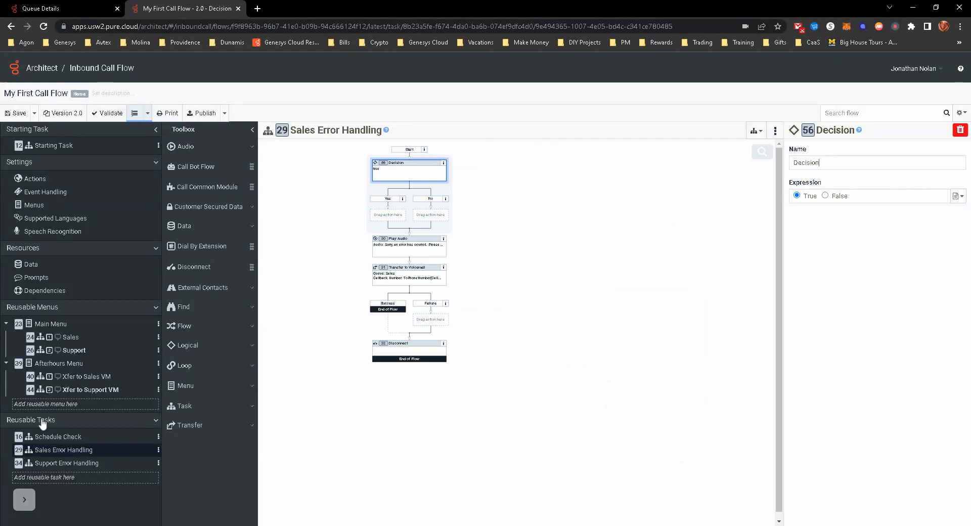
{"action": "left_click", "coordinate": [958, 196]}
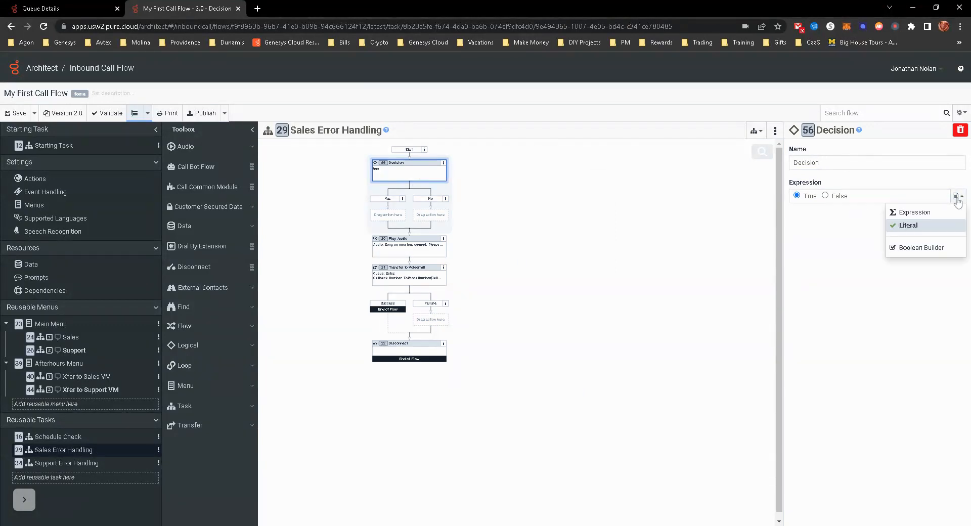
{"action": "left_click", "coordinate": [908, 225]}
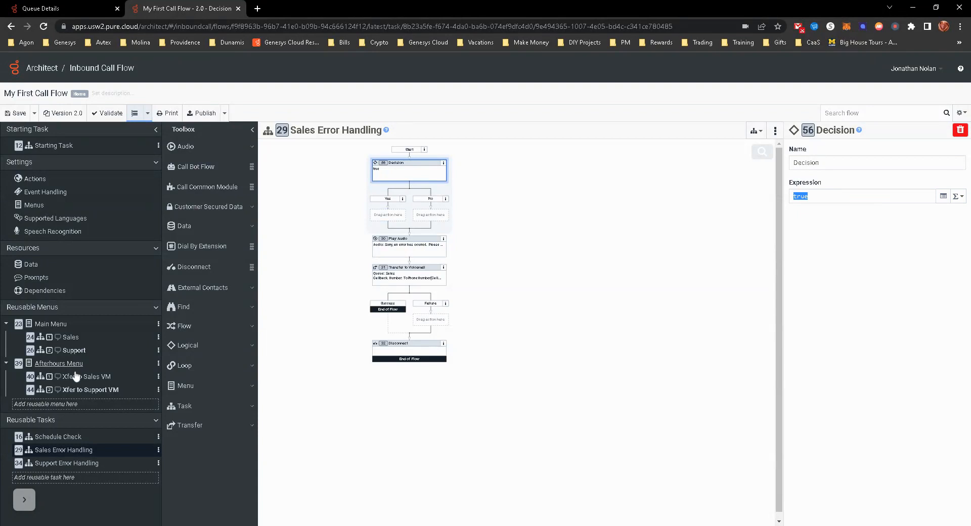
Step: In the Sales flow, change the data action's agents.id output to Flow.AgentsOnQueue
{"action": "left_click", "coordinate": [70, 337]}
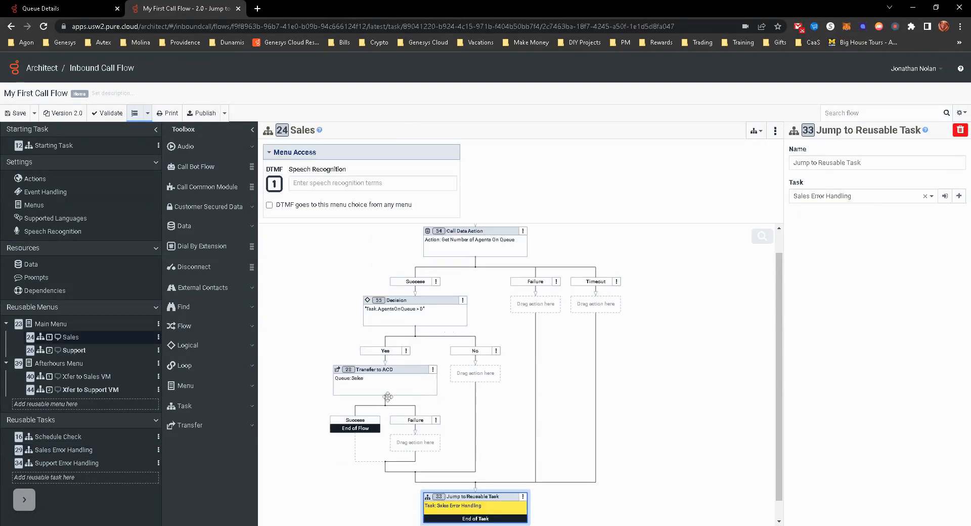
{"action": "left_click", "coordinate": [414, 299]}
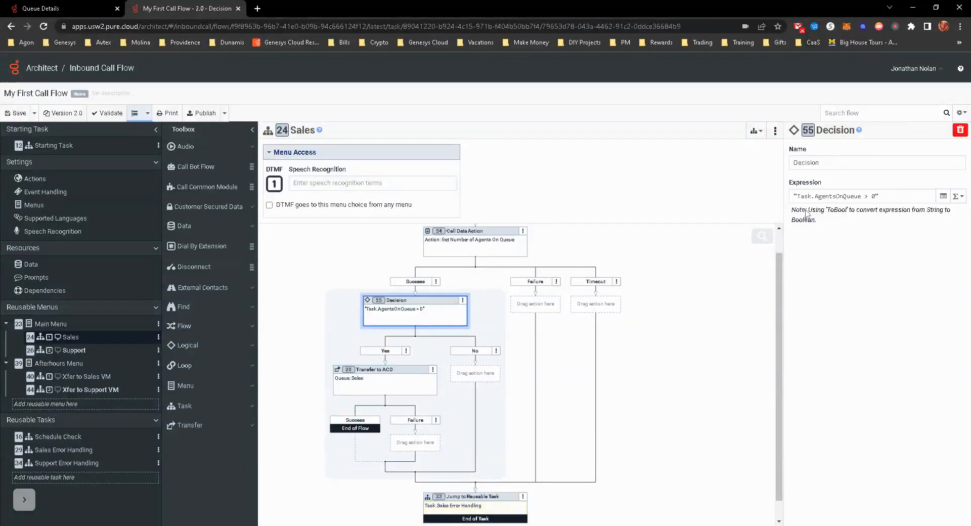
{"action": "mouse_move", "coordinate": [801, 241]}
{"action": "type", "text": "Flow"}
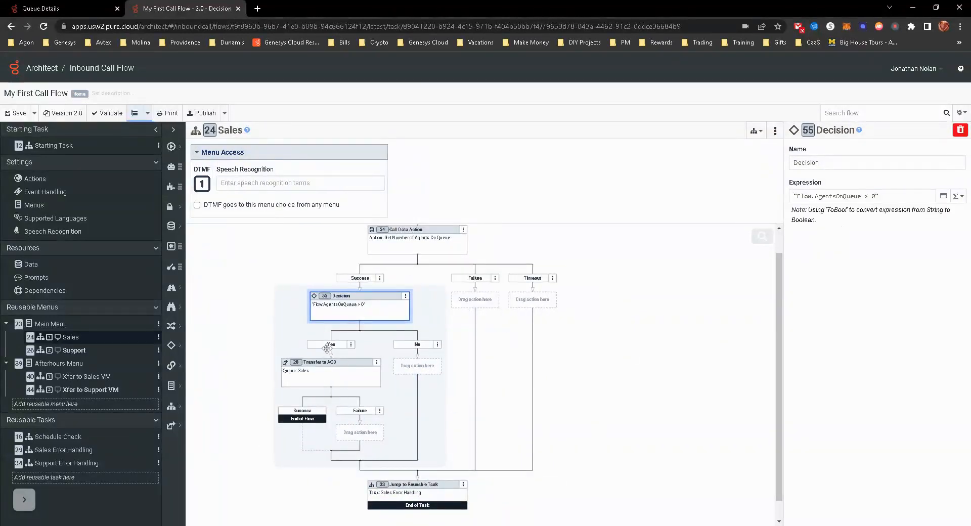
{"action": "left_click", "coordinate": [417, 239]}
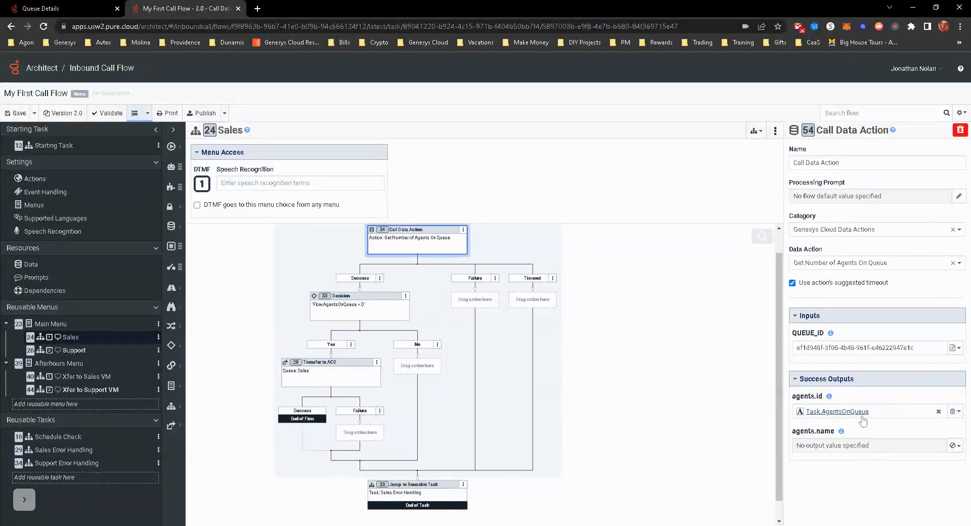
{"action": "left_click", "coordinate": [939, 410]}
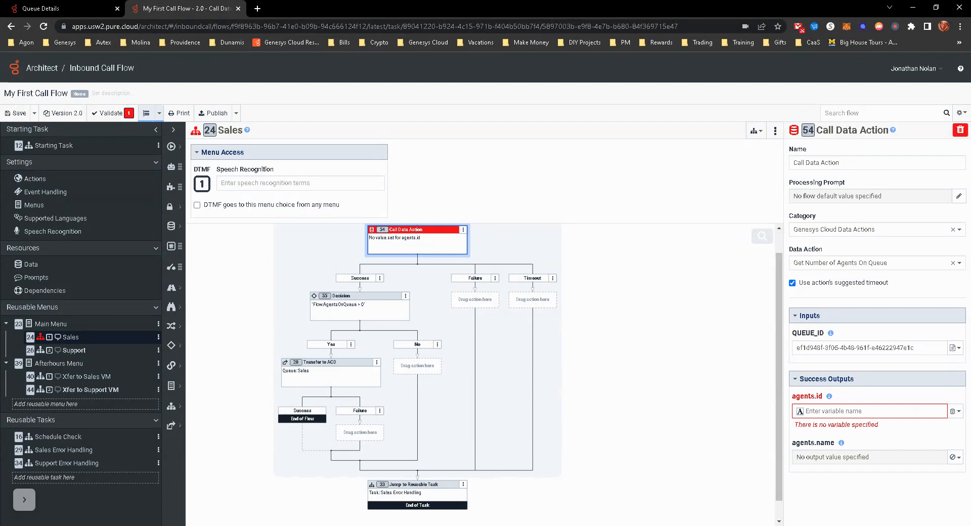
{"action": "type", "text": "Flow."}
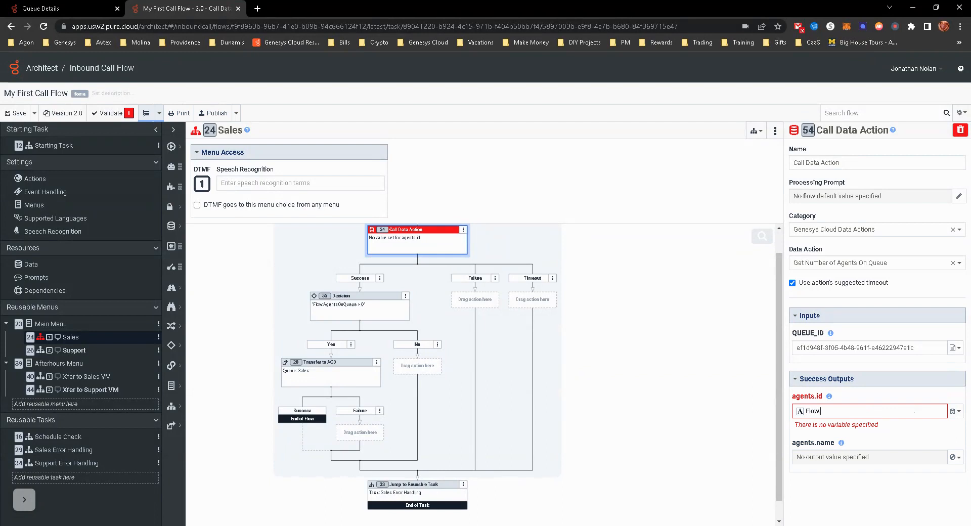
{"action": "type", "text": "Ag"}
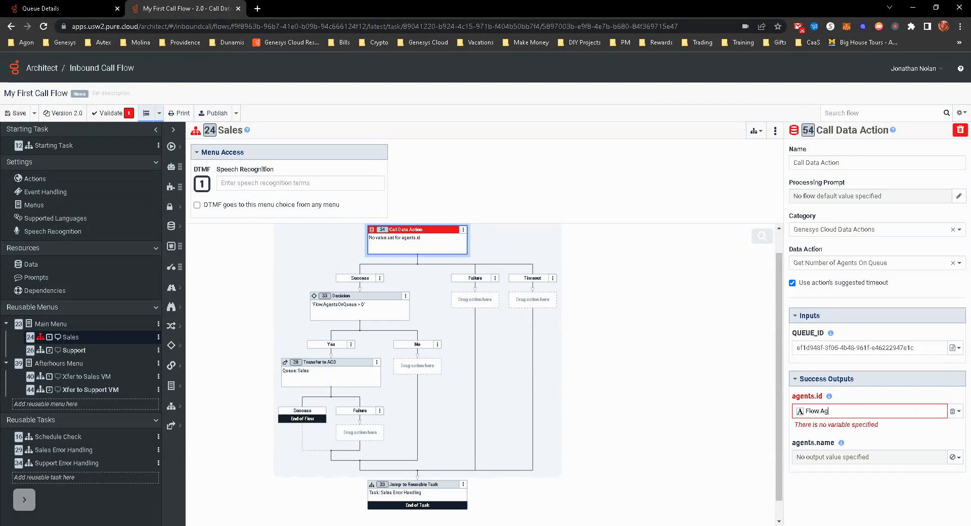
{"action": "key", "text": "Backspace"}
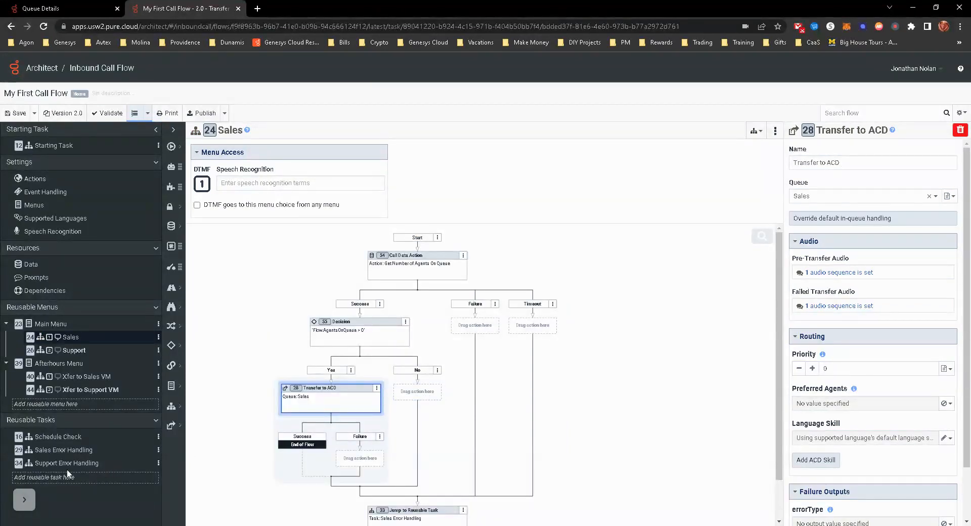
Step: Enter Flow.AgentsOnQueue > 0 as the Sales Error Handling decision's expression
{"action": "left_click", "coordinate": [63, 450]}
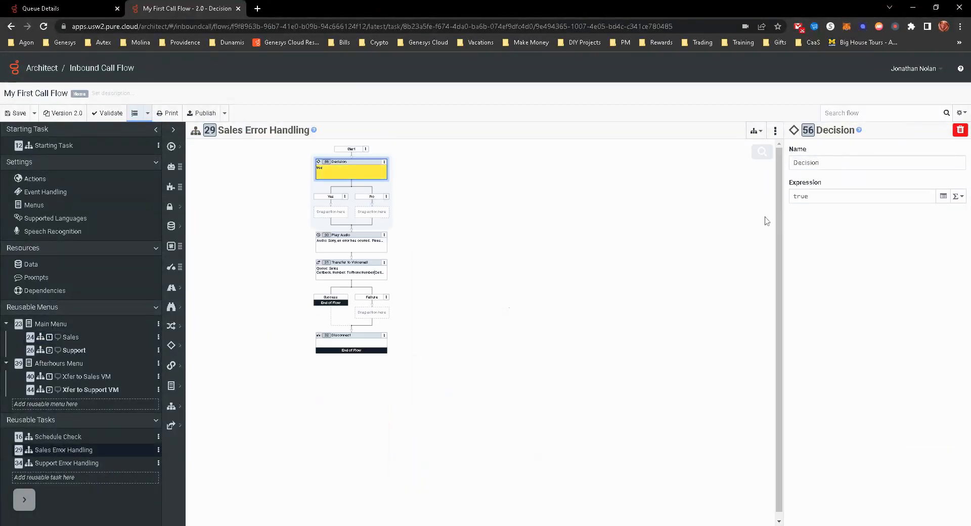
{"action": "left_click", "coordinate": [957, 196]}
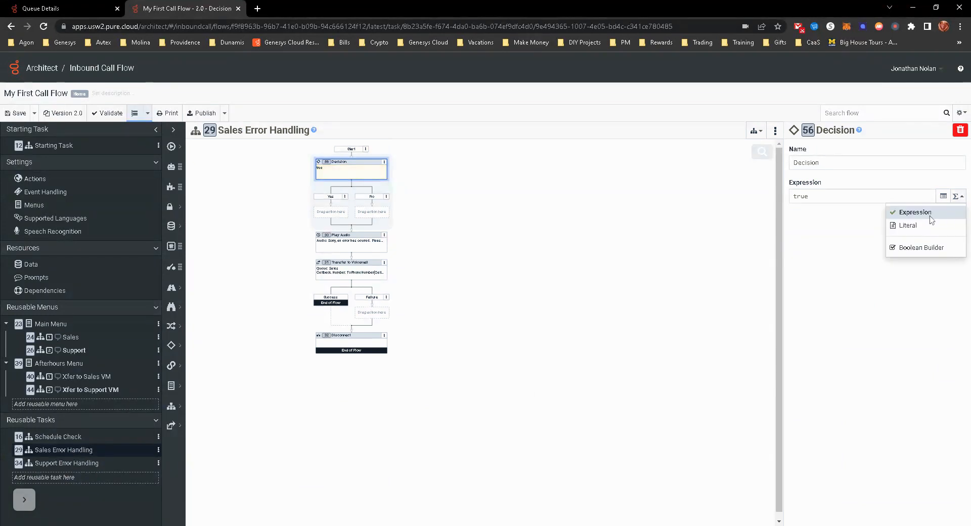
{"action": "left_click", "coordinate": [915, 211]}
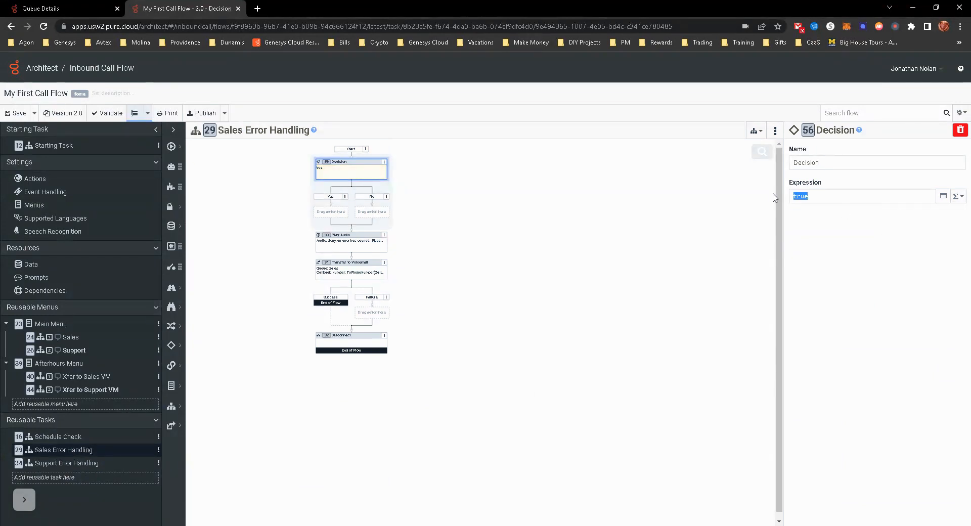
{"action": "key", "text": "Delete"}
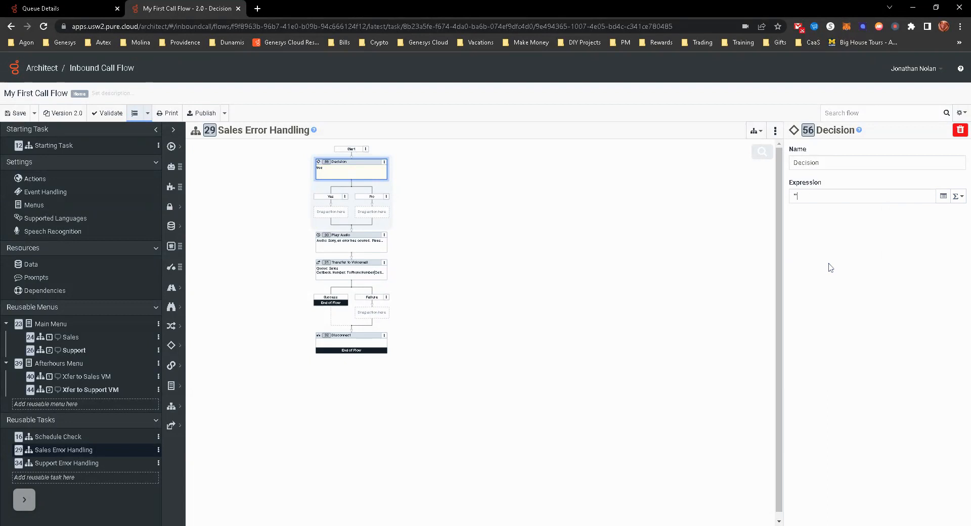
{"action": "type", "text": "Flow.AgentsOnQueue > 0\""}
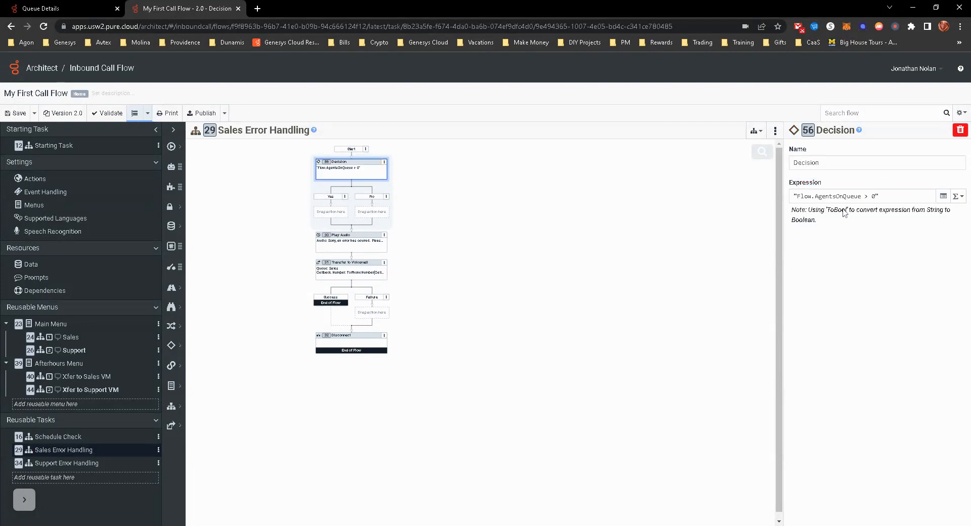
{"action": "mouse_move", "coordinate": [842, 234]}
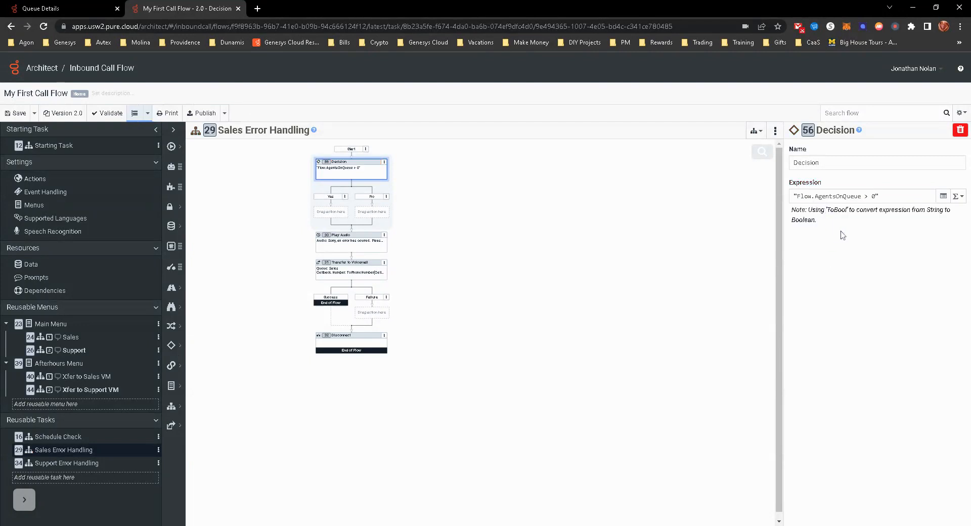
{"action": "mouse_move", "coordinate": [882, 248]}
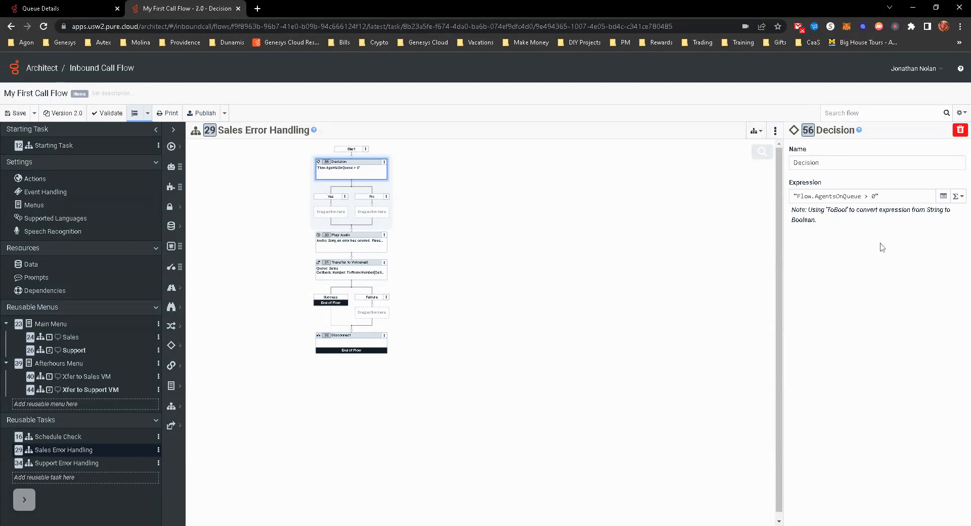
{"action": "mouse_move", "coordinate": [718, 306]}
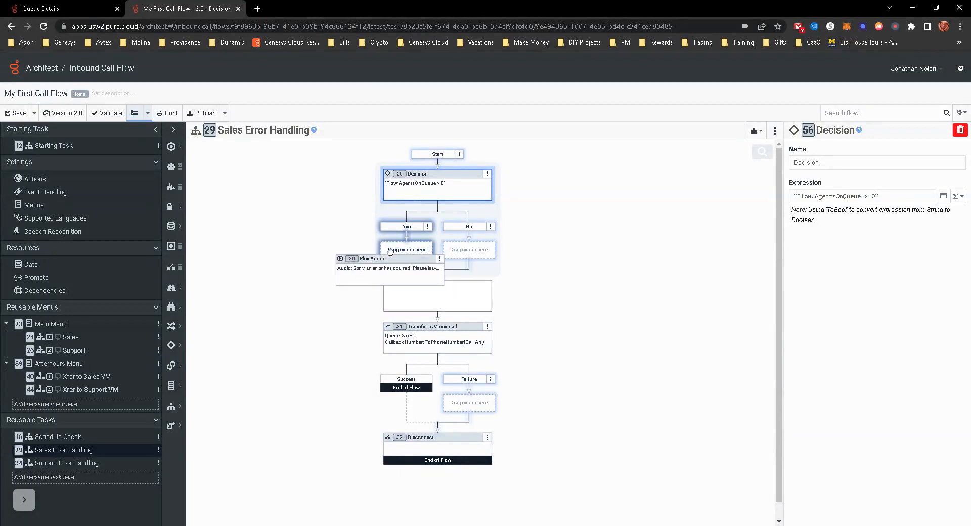
Step: Select the apology Play Audio action to move it into the decision's Yes branch
{"action": "left_click", "coordinate": [388, 258]}
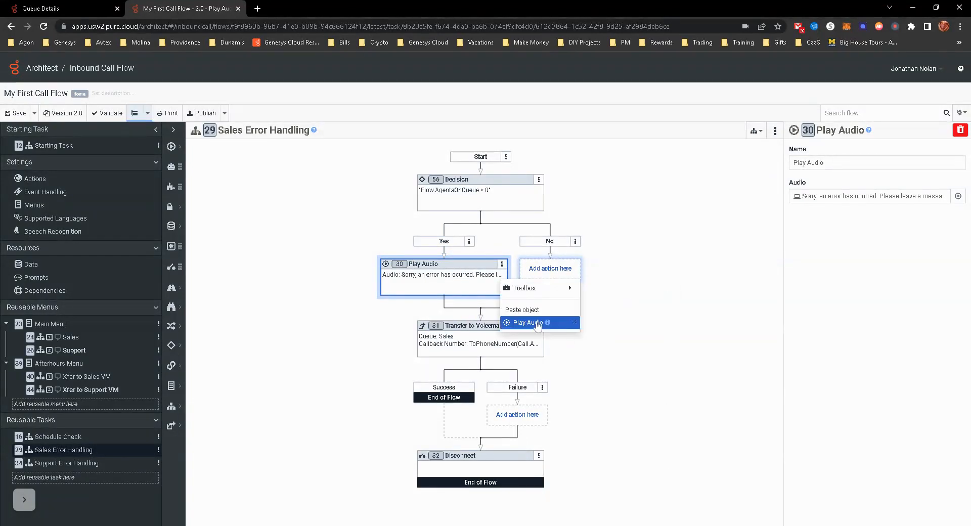
Step: Paste Play Audio into the No branch and reword its TTS to the no-agents, sales-will-call-back message
{"action": "left_click", "coordinate": [527, 322]}
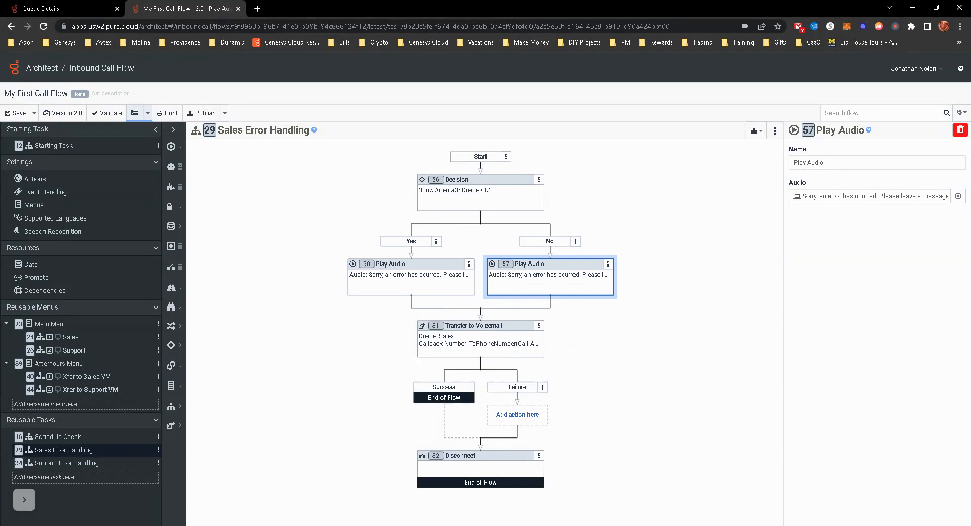
{"action": "double_click", "coordinate": [840, 197]}
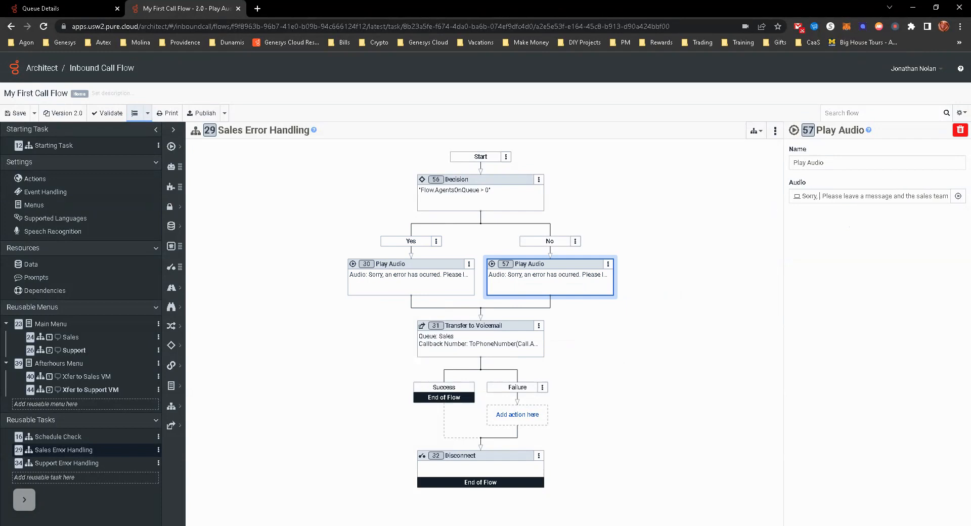
{"action": "type", "text": "n"}
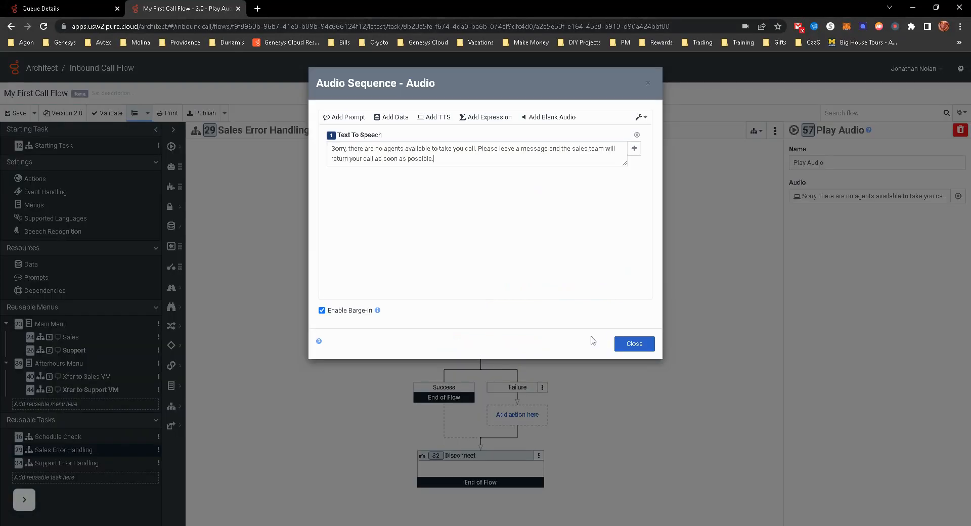
{"action": "mouse_move", "coordinate": [512, 256]}
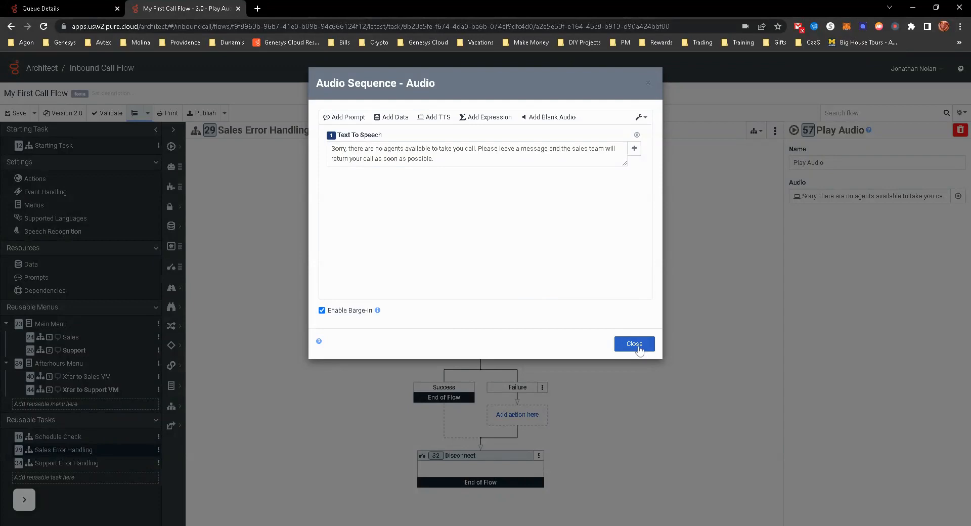
{"action": "left_click", "coordinate": [633, 344]}
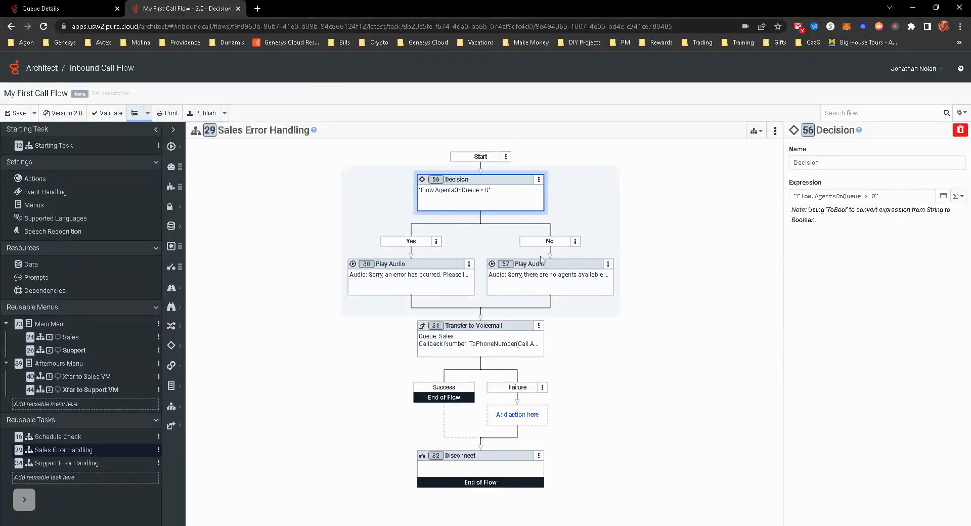
{"action": "mouse_move", "coordinate": [533, 279]}
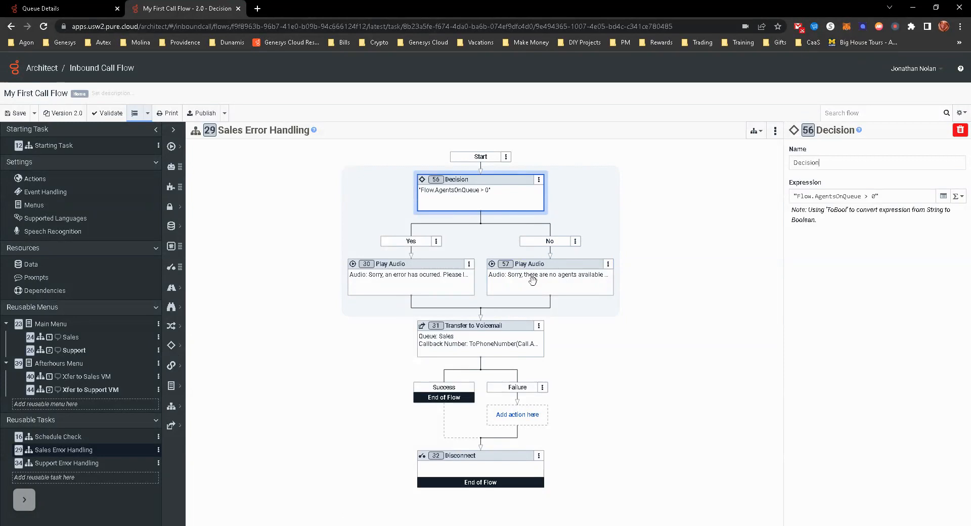
{"action": "left_click", "coordinate": [480, 338]}
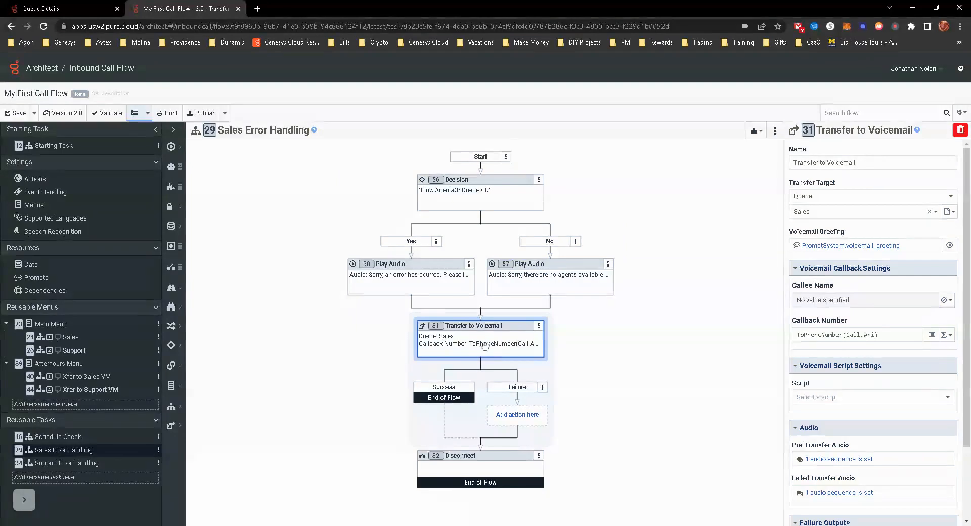
{"action": "mouse_move", "coordinate": [434, 281]}
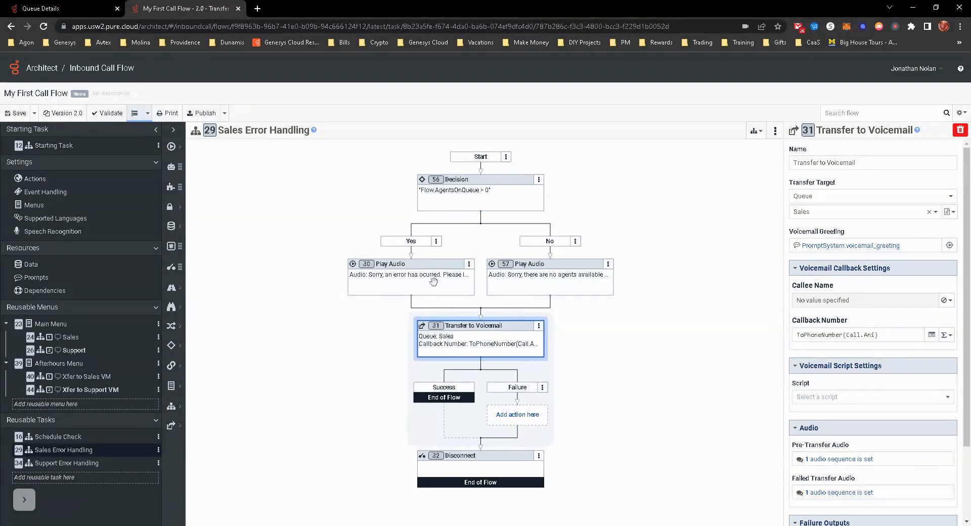
{"action": "left_click", "coordinate": [479, 191]}
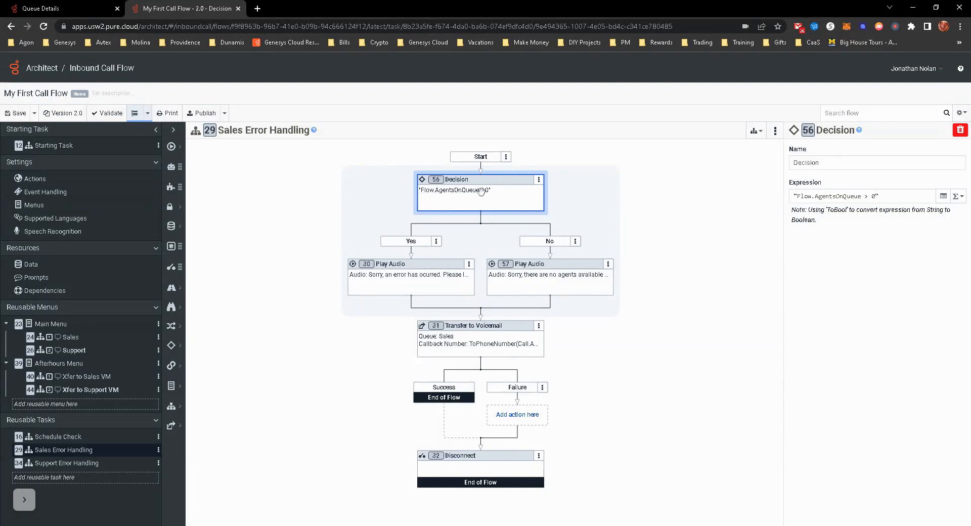
{"action": "mouse_move", "coordinate": [455, 189]}
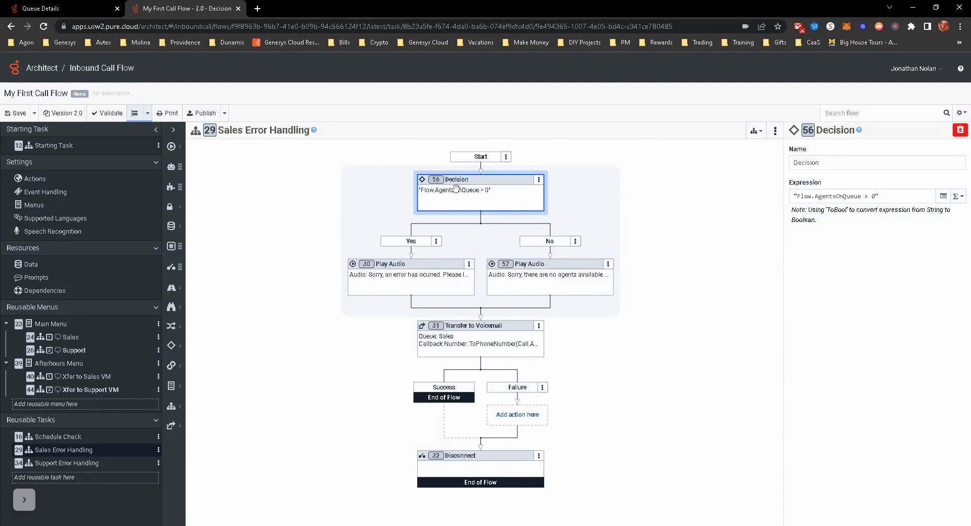
{"action": "mouse_move", "coordinate": [445, 268]}
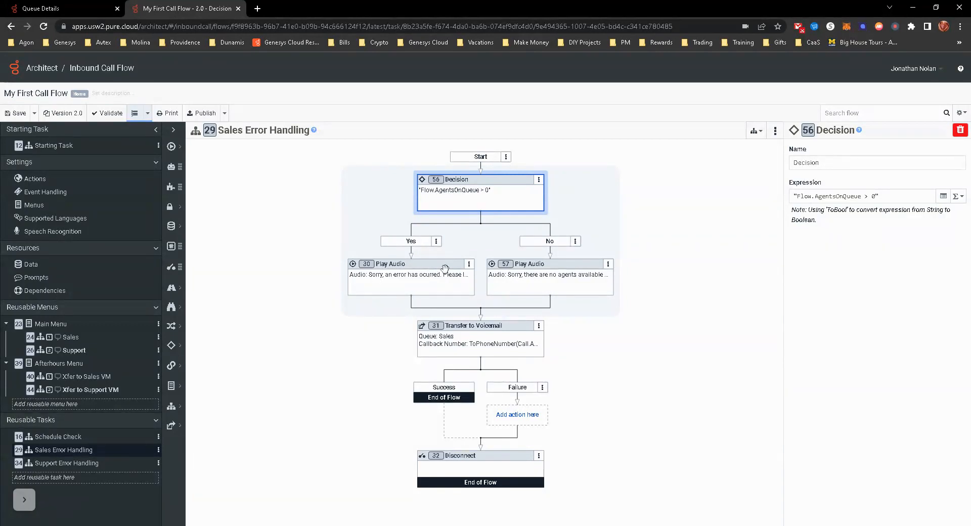
{"action": "left_click", "coordinate": [391, 264]}
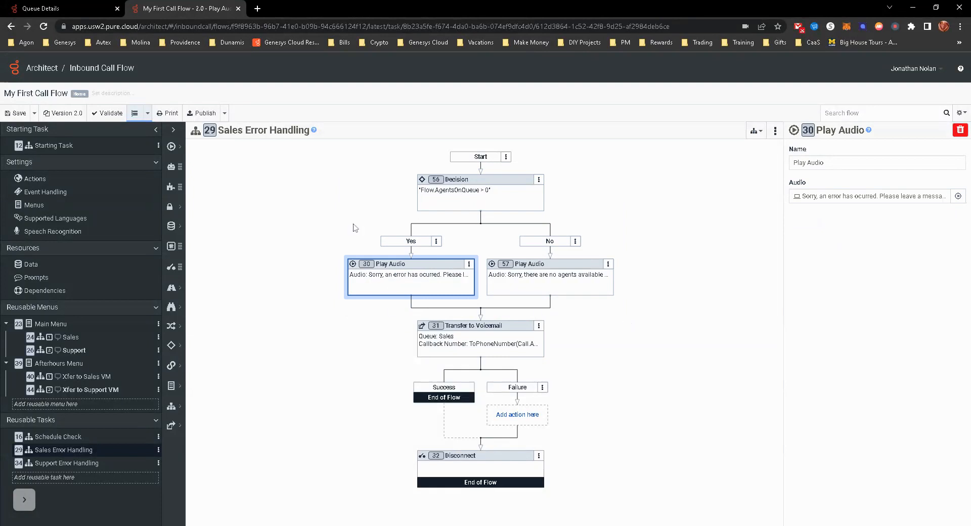
{"action": "mouse_move", "coordinate": [488, 196]}
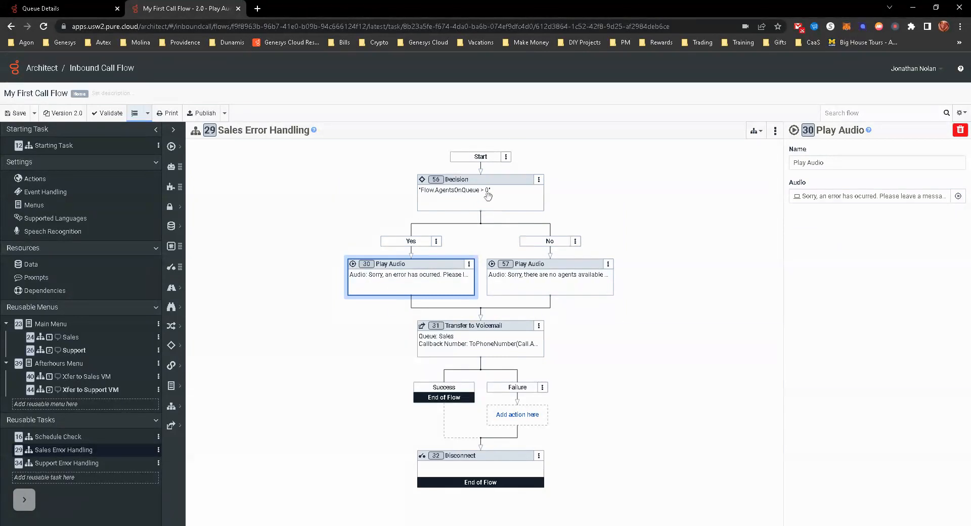
{"action": "mouse_move", "coordinate": [542, 260]}
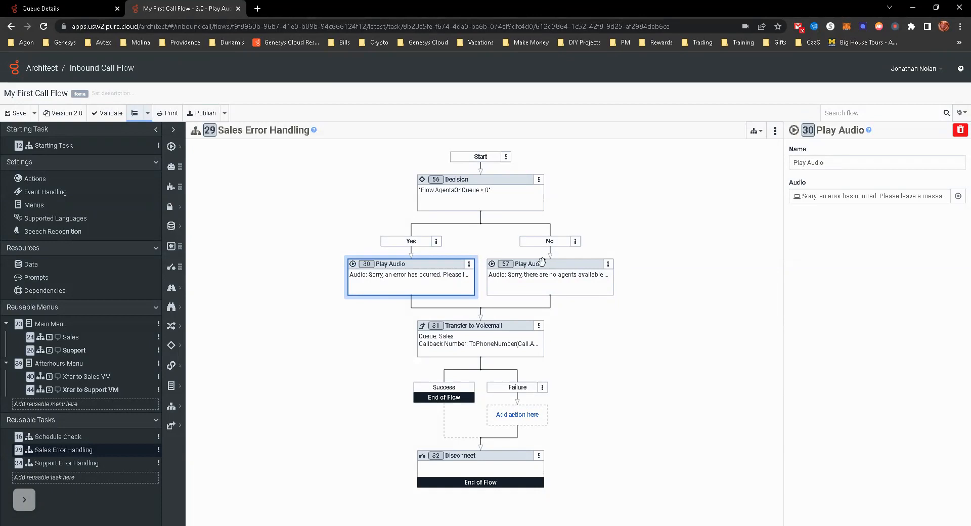
Step: Copy the Flow.AgentsOnQueue > 0 decision with both audio branches and paste it after Start in the Support menu
{"action": "left_click", "coordinate": [550, 263]}
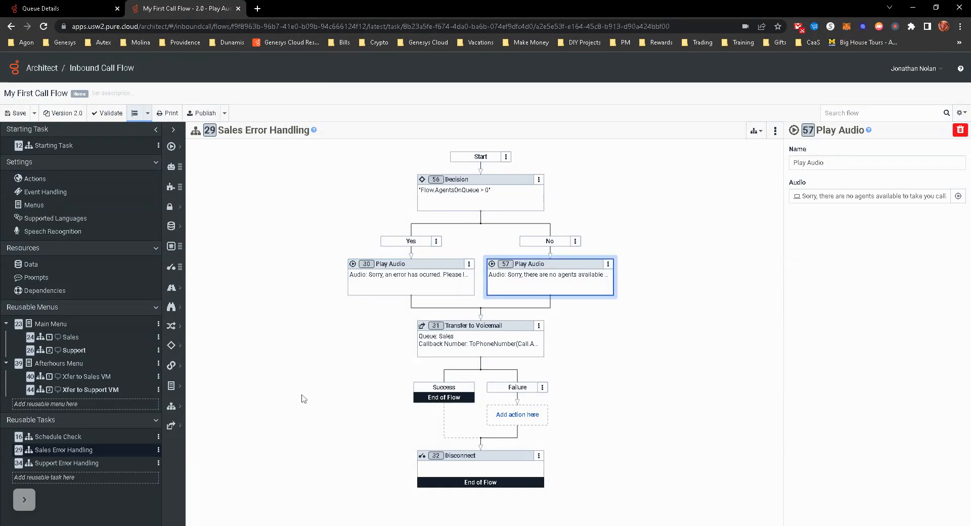
{"action": "mouse_move", "coordinate": [63, 350]}
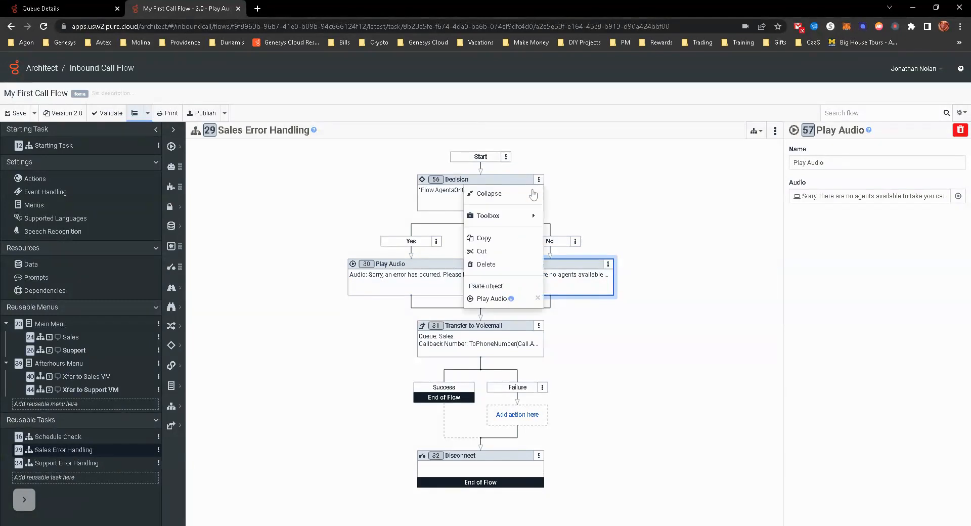
{"action": "mouse_move", "coordinate": [483, 238]}
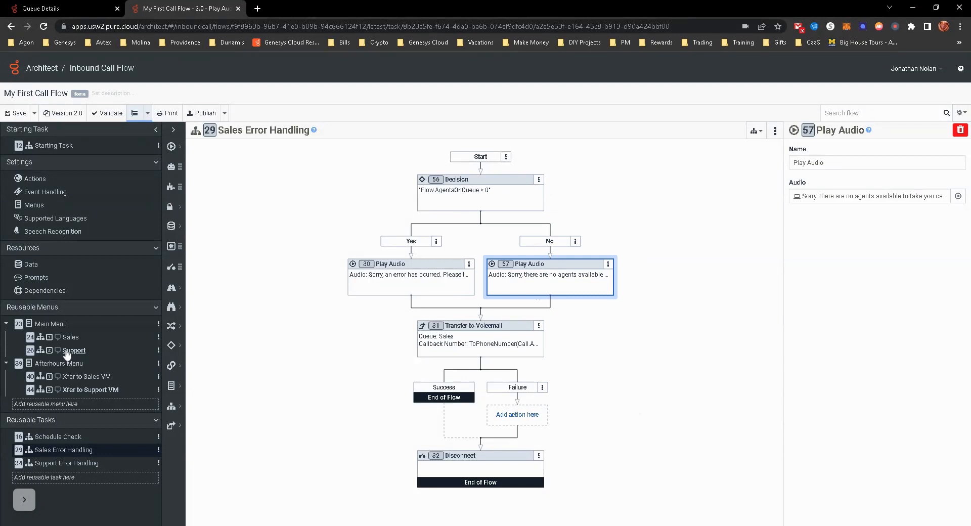
{"action": "left_click", "coordinate": [74, 350]}
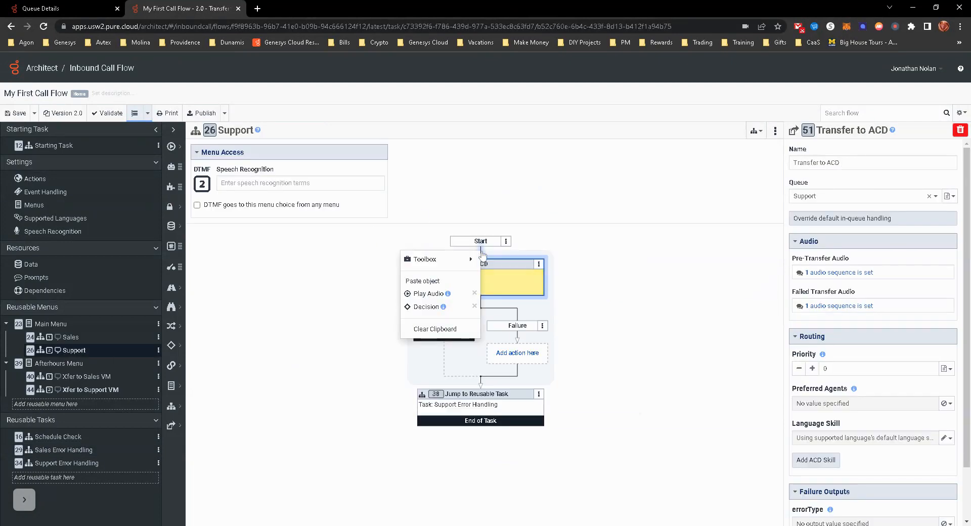
{"action": "left_click", "coordinate": [426, 306]}
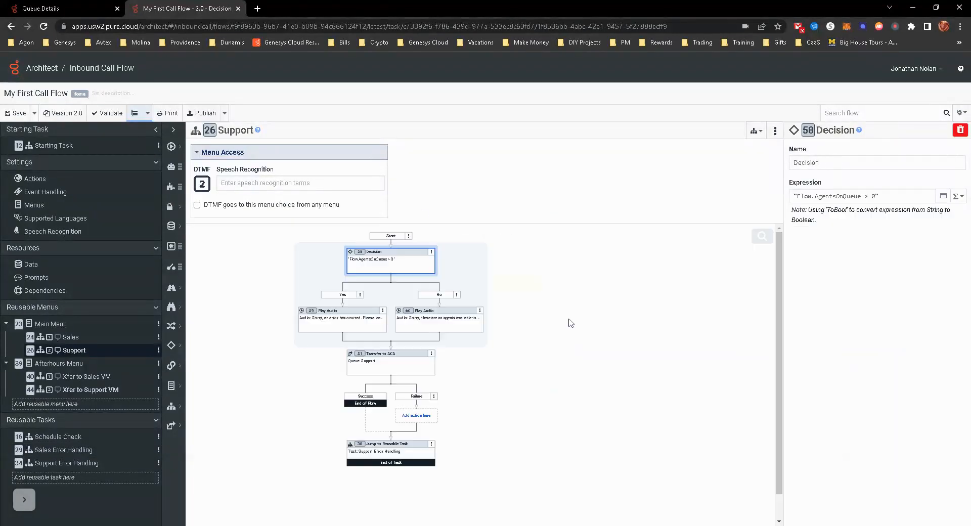
{"action": "mouse_move", "coordinate": [389, 298]}
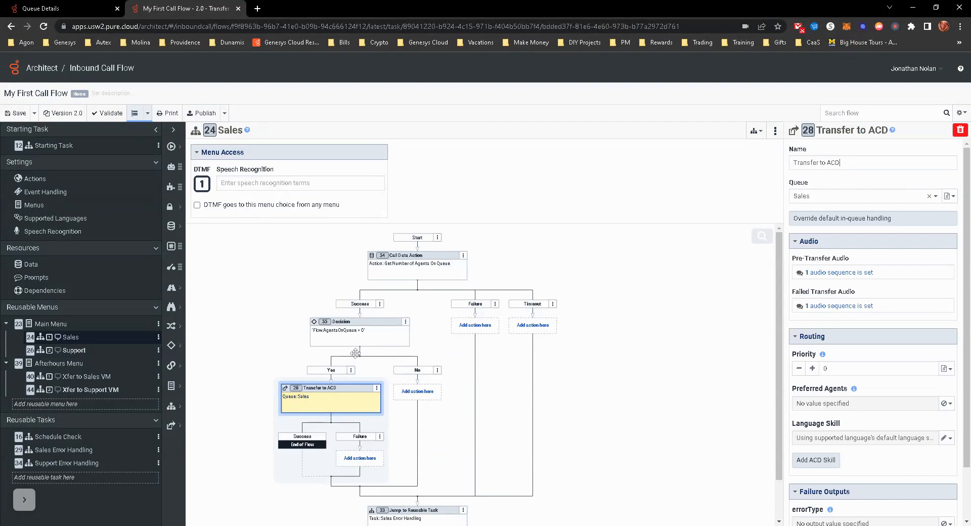
Step: Set the Get Number of Agents On Queue action's agents.id output to Flow.SalesAgentsOnQueue
{"action": "left_click", "coordinate": [359, 321]}
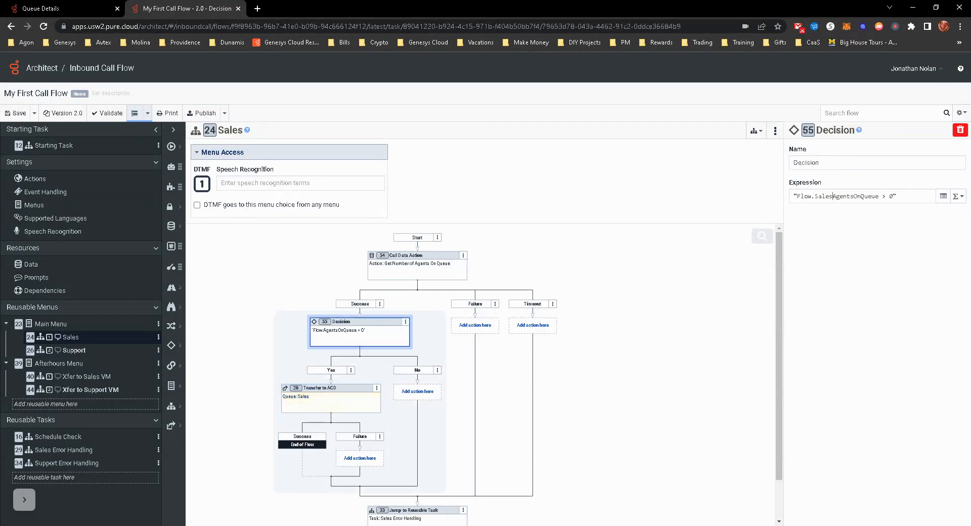
{"action": "left_click", "coordinate": [329, 391]}
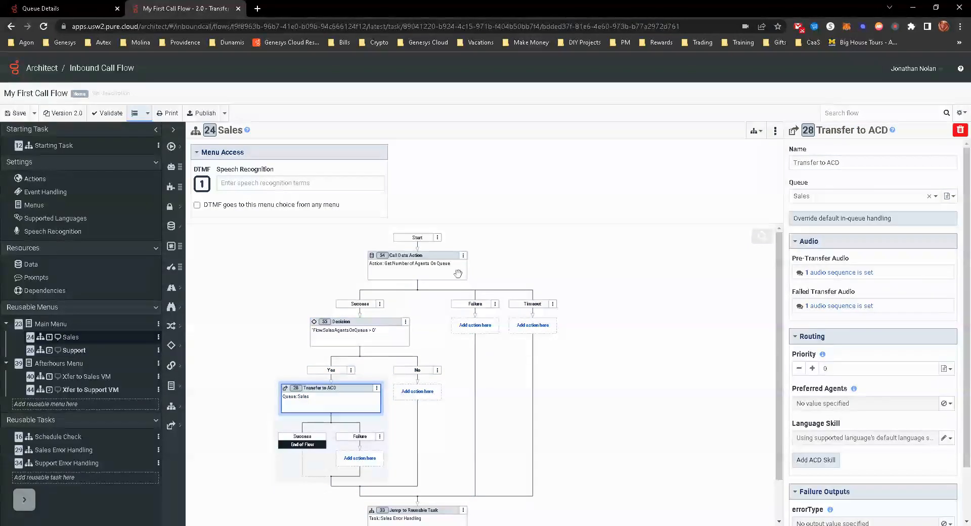
{"action": "left_click", "coordinate": [416, 259]}
{"action": "type", "text": "Flo"}
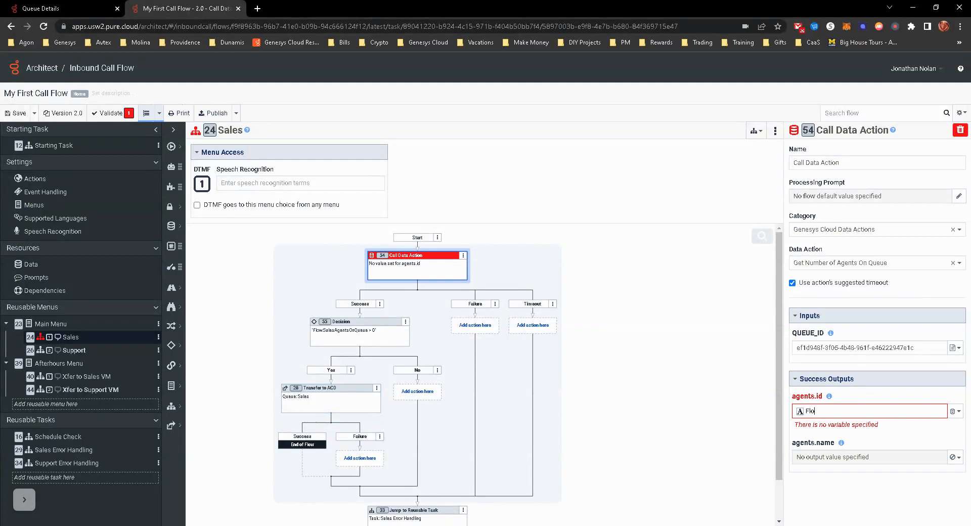
{"action": "type", "text": "w"}
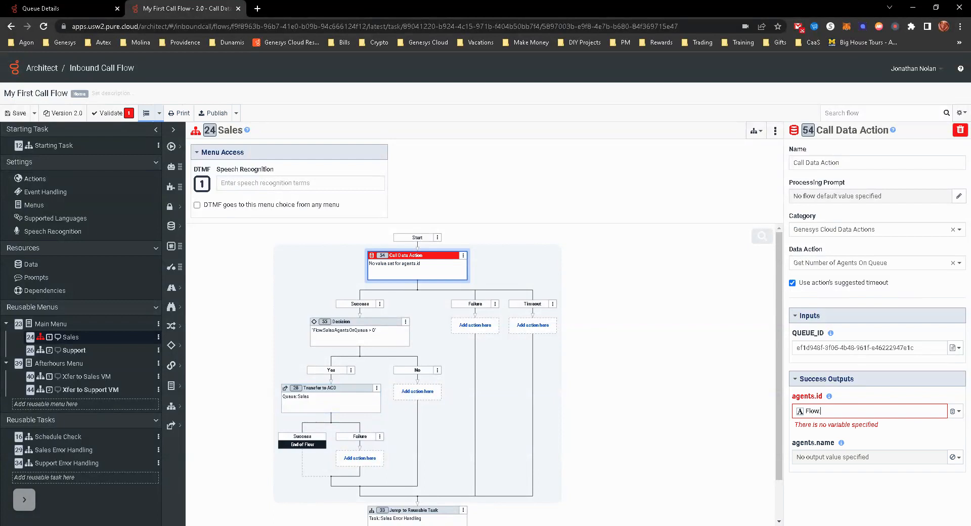
{"action": "type", "text": ".Sale"}
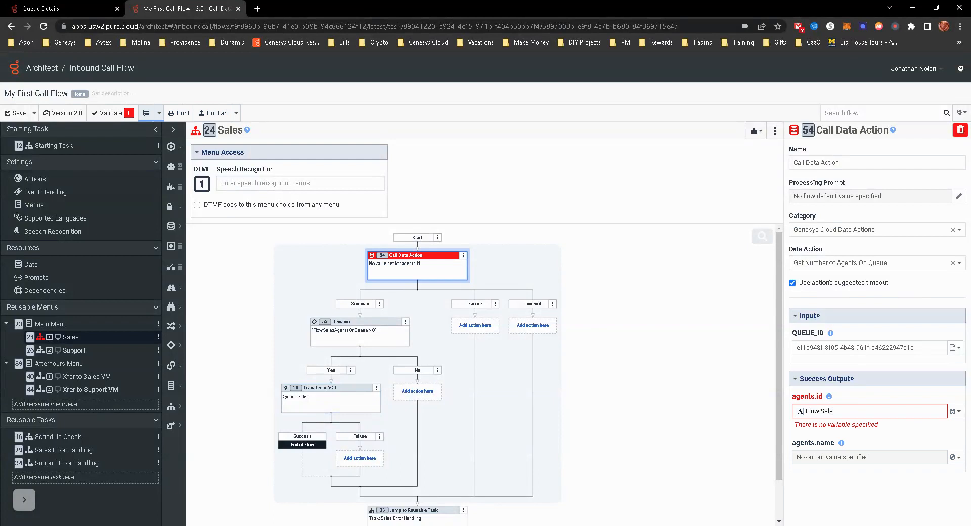
{"action": "type", "text": "AgentsOnQueue"}
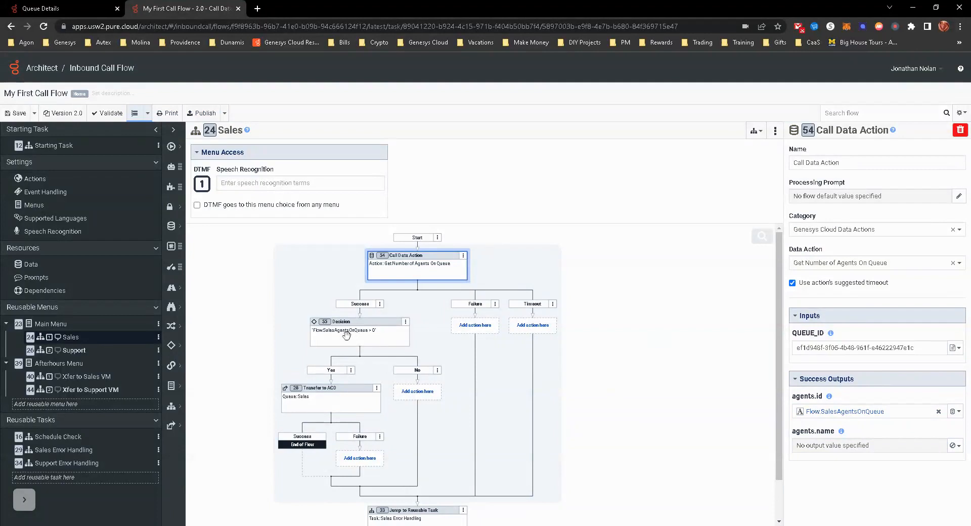
Step: Verify the agents-on-queue decision and Sales queue transfer, then move to the Support menu flow
{"action": "left_click", "coordinate": [359, 330]}
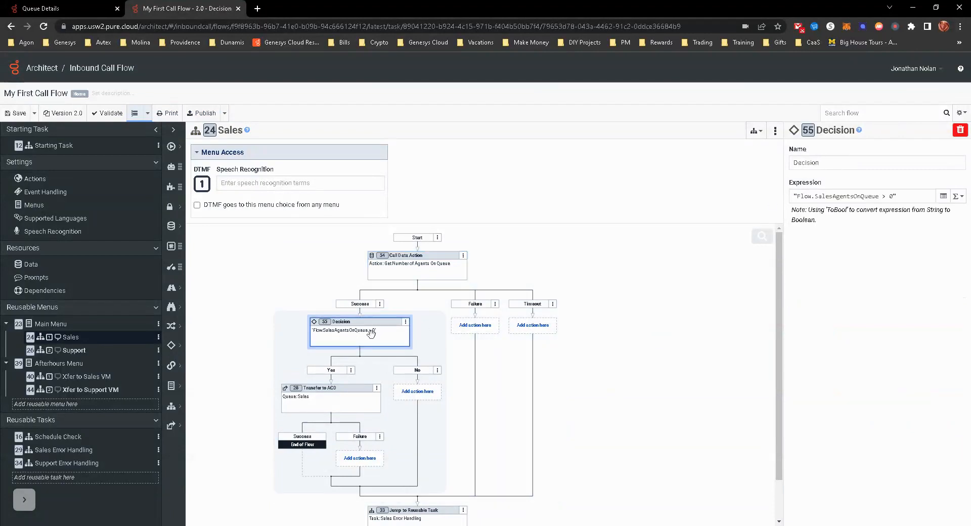
{"action": "left_click", "coordinate": [330, 392]}
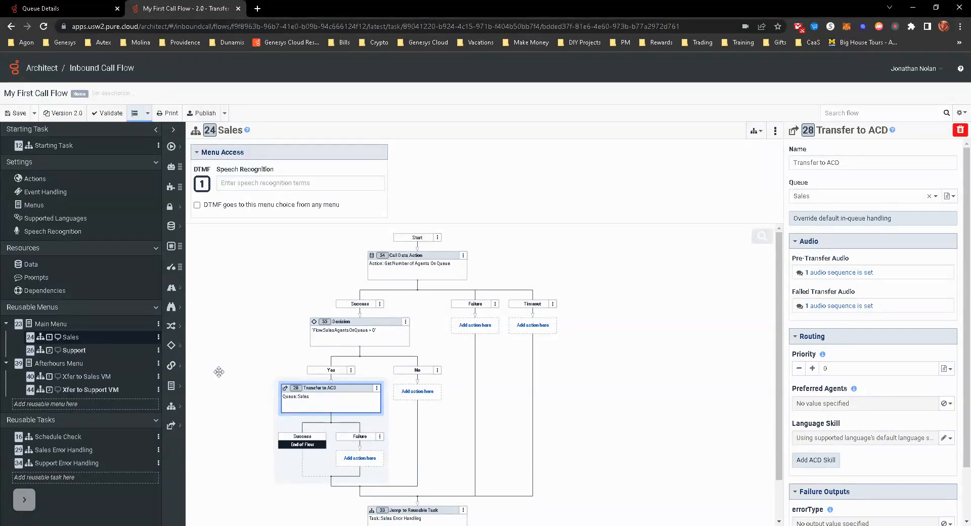
{"action": "mouse_move", "coordinate": [368, 319]}
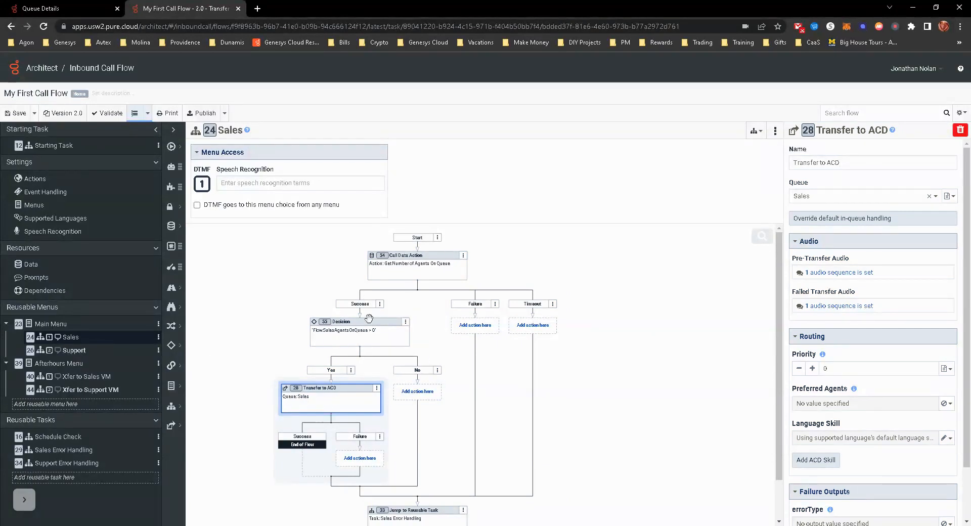
{"action": "left_click", "coordinate": [73, 350]}
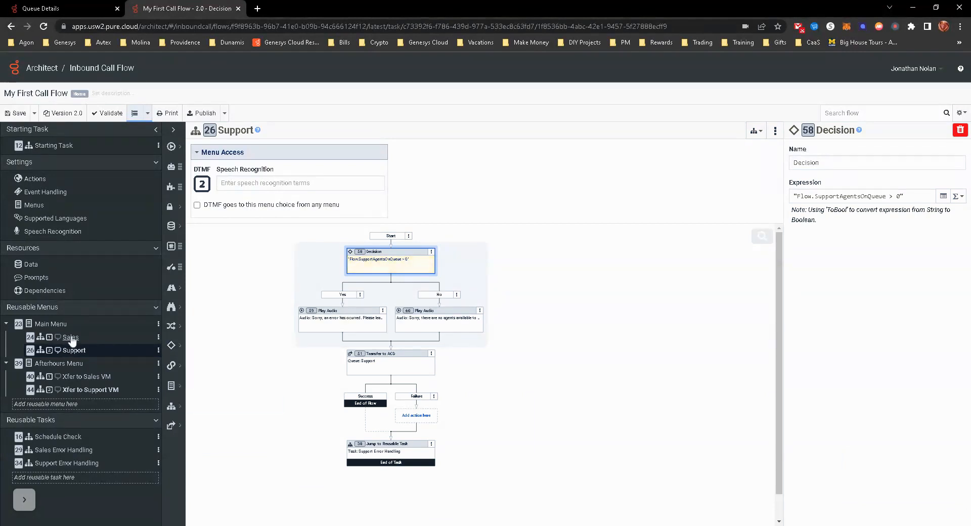
Step: Paste the copied Get Number of Agents On Queue data action after Start in the Support menu flow
{"action": "left_click", "coordinate": [70, 337]}
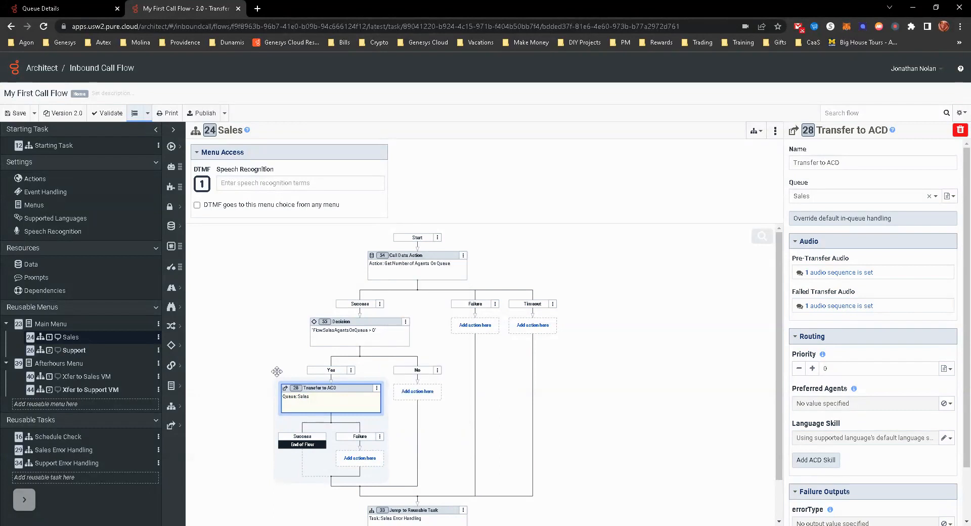
{"action": "left_click", "coordinate": [72, 350]}
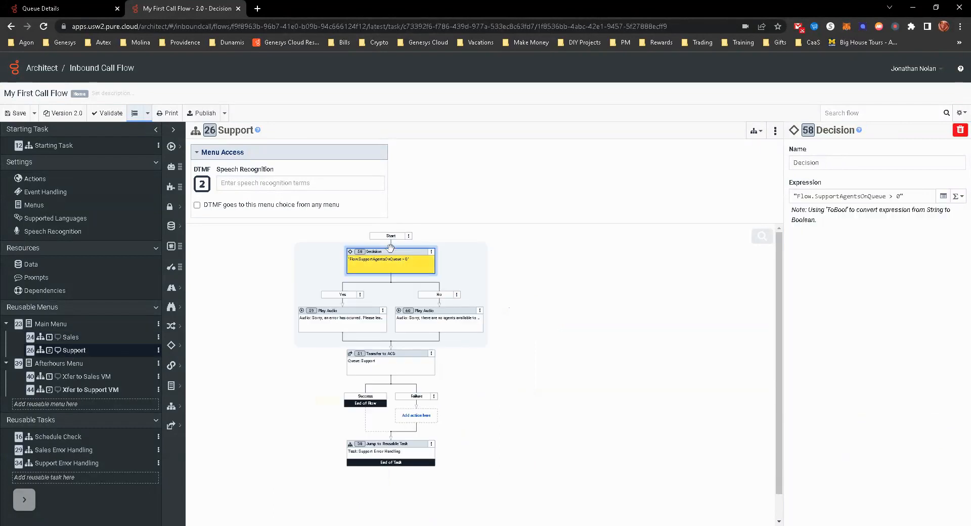
{"action": "right_click", "coordinate": [391, 260]}
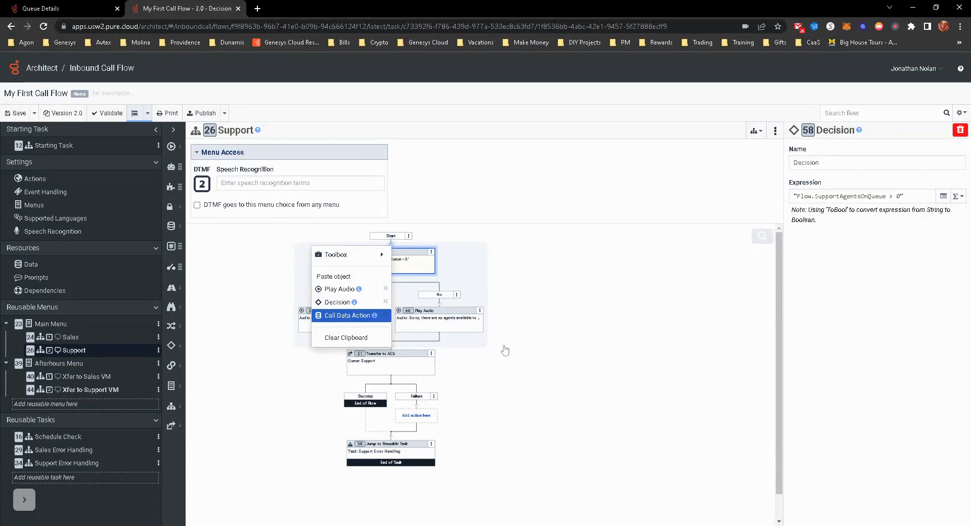
{"action": "left_click", "coordinate": [346, 316]}
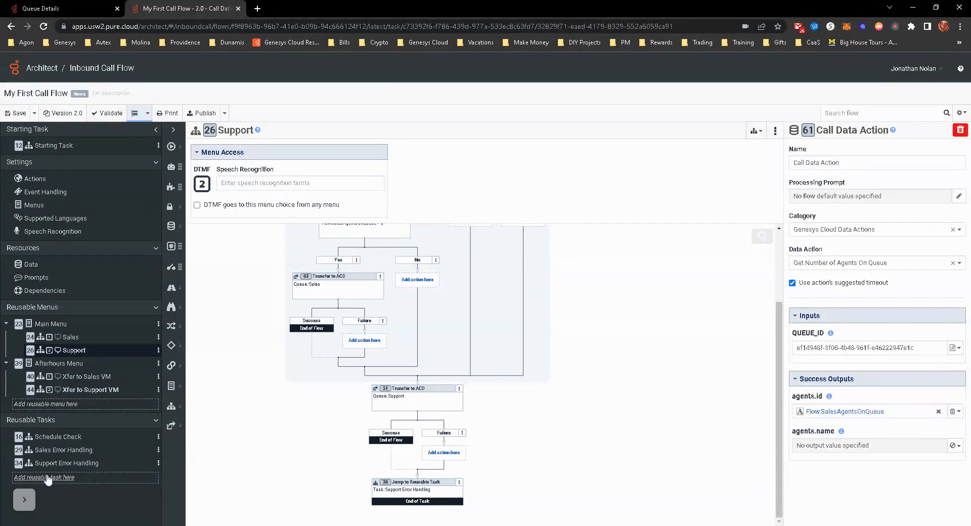
Step: Paste the agents-on-queue Decision after Start in Support Error Handling and delete the old standalone Play Audio
{"action": "left_click", "coordinate": [66, 463]}
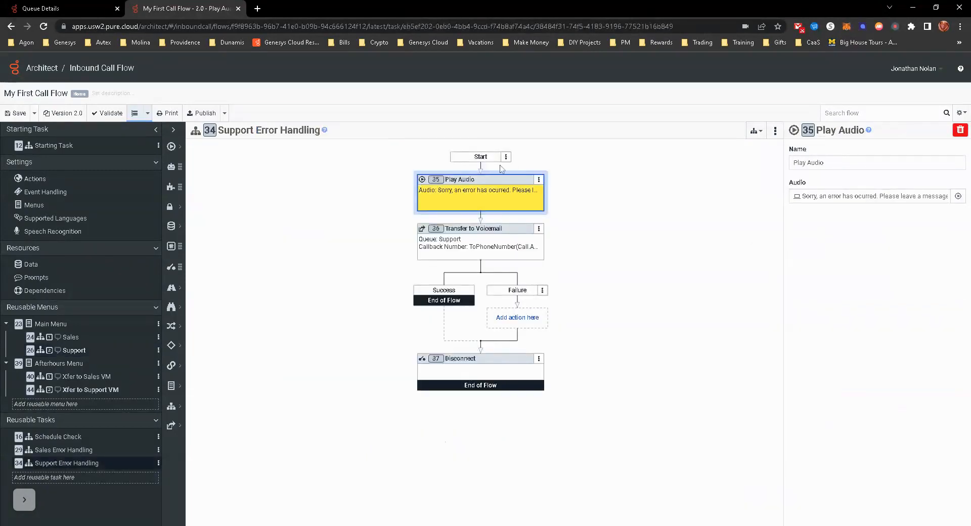
{"action": "right_click", "coordinate": [480, 167]}
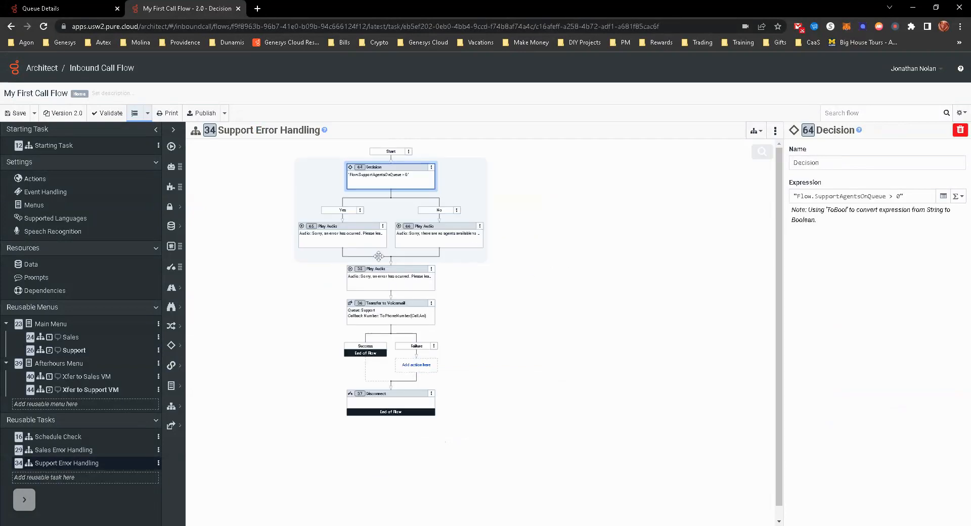
{"action": "left_click", "coordinate": [432, 269]}
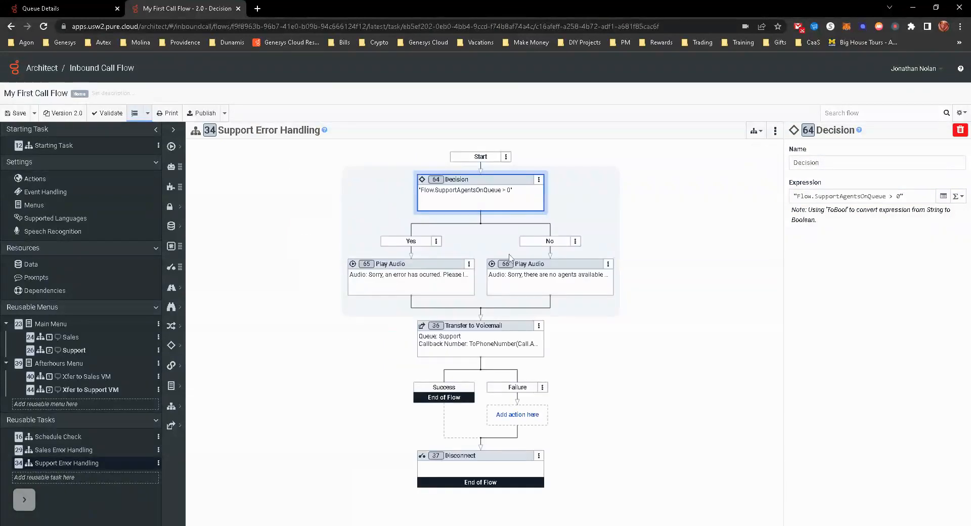
{"action": "mouse_move", "coordinate": [3, 425]}
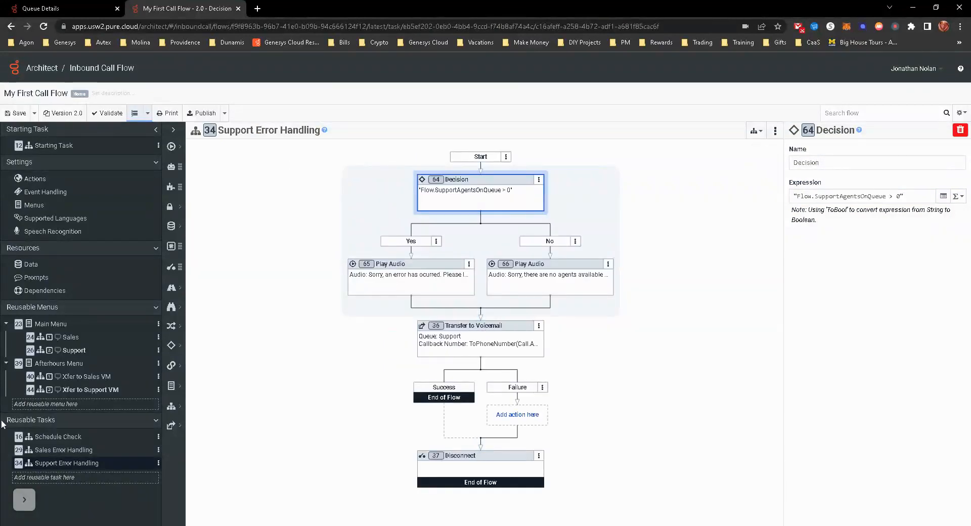
{"action": "mouse_move", "coordinate": [74, 350]}
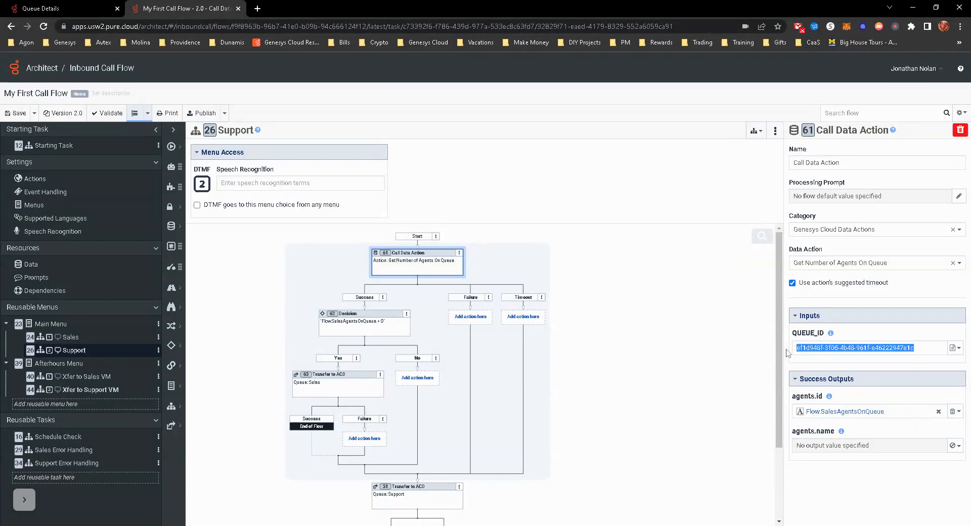
Step: Set the Support data action's queue ID to 6a08464e-1adf-4663-bf9a-c66064d83b57 and output to Flow.SupportAgentsOnQueue
{"action": "type", "text": "6a08464e-1adf-4663-bf9a-c66064d83b57"}
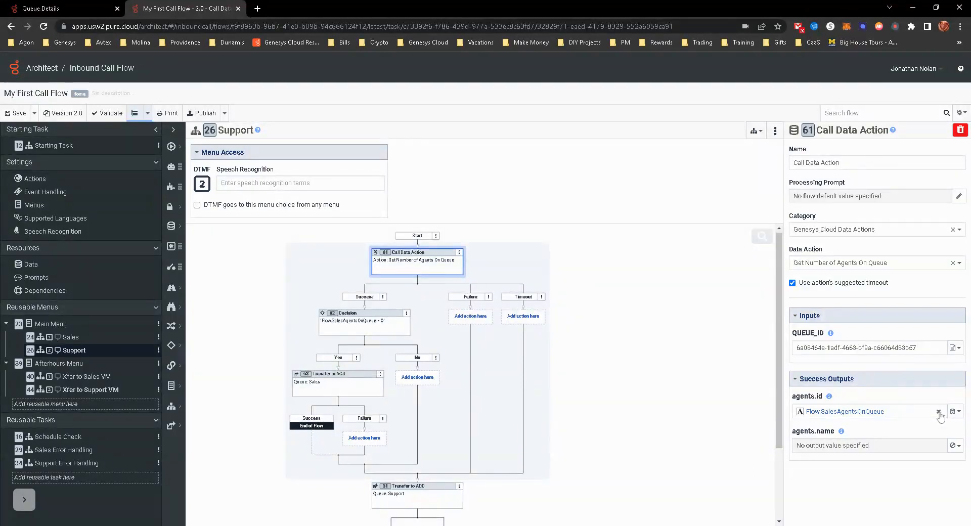
{"action": "left_click", "coordinate": [939, 412]}
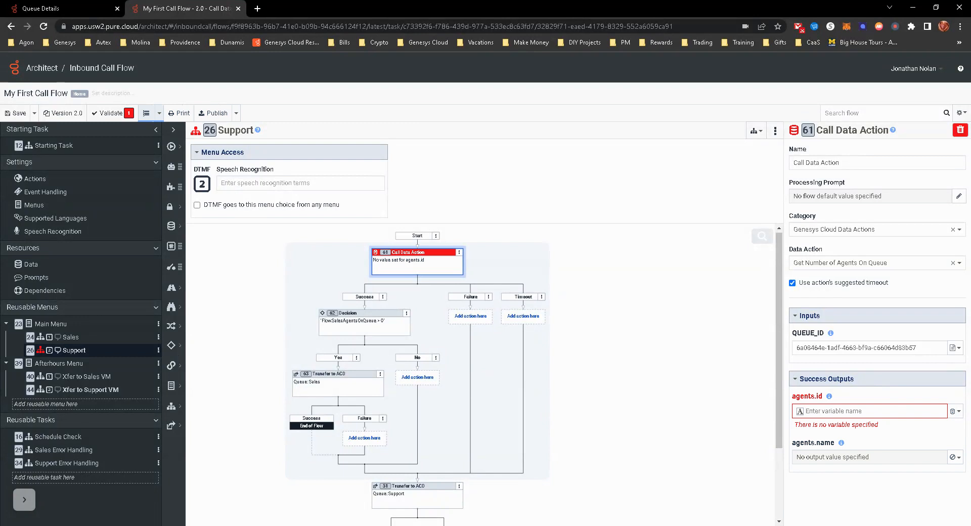
{"action": "type", "text": "Flow.SupportAgentsOnQueue"}
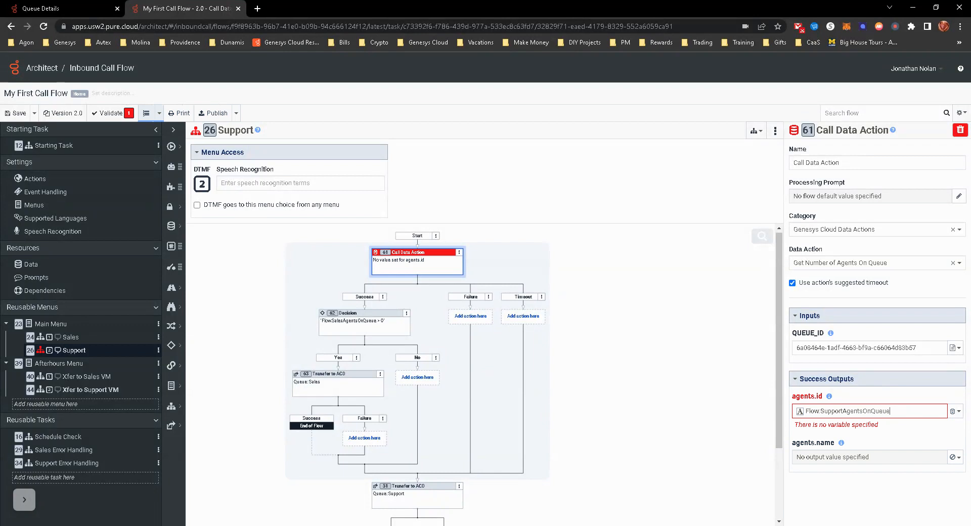
{"action": "mouse_move", "coordinate": [716, 241]}
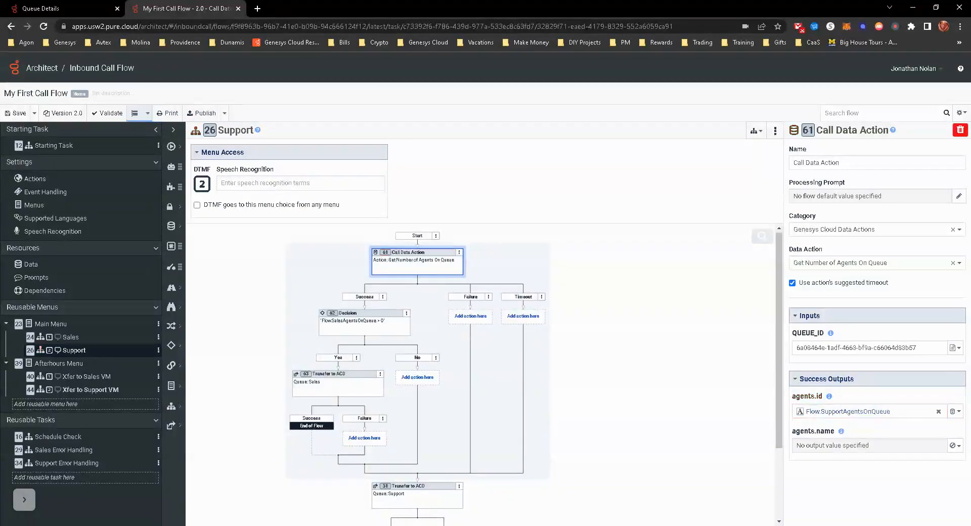
{"action": "left_click", "coordinate": [364, 320]}
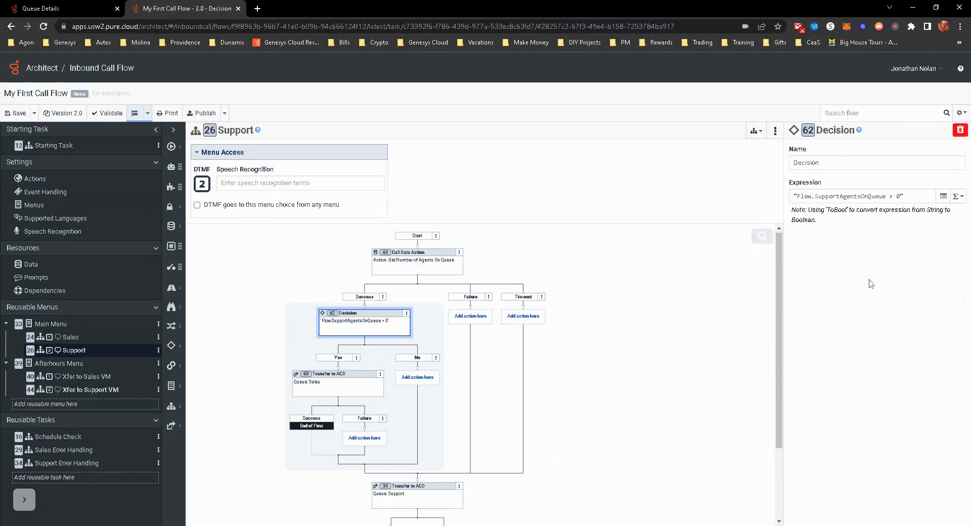
Step: Replace the Yes branch's Sales Transfer to ACD with the Support transfer and confirm the jump to Support Error Handling
{"action": "left_click", "coordinate": [337, 373]}
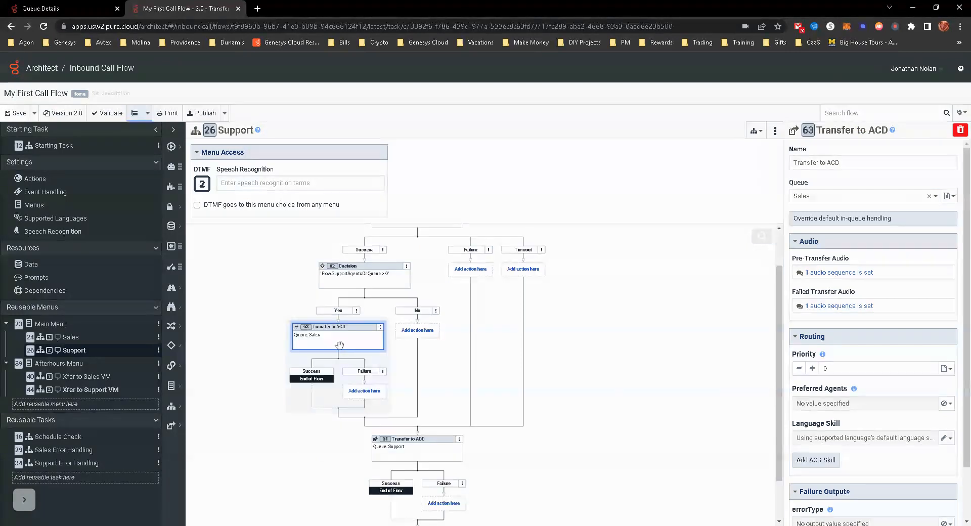
{"action": "scroll", "scroll_direction": "down", "scroll_amount": 3}
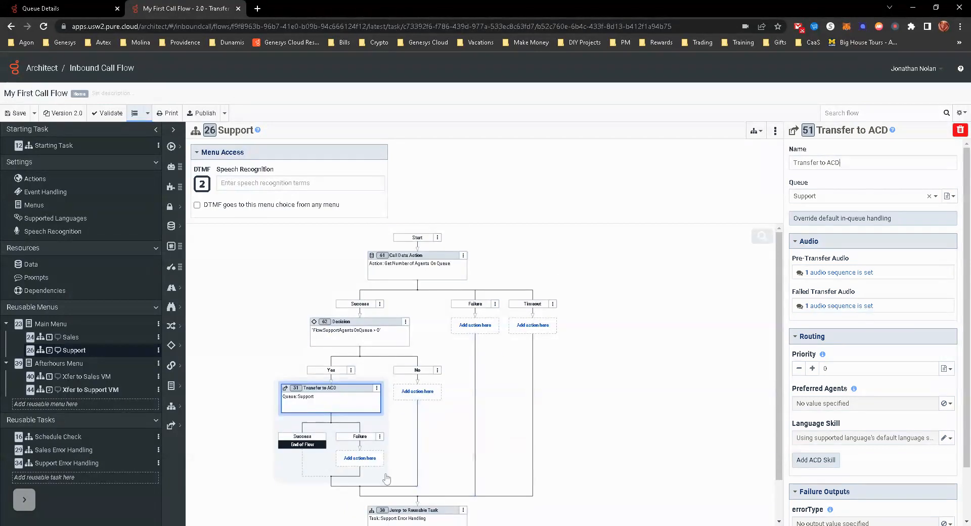
{"action": "mouse_move", "coordinate": [431, 458]}
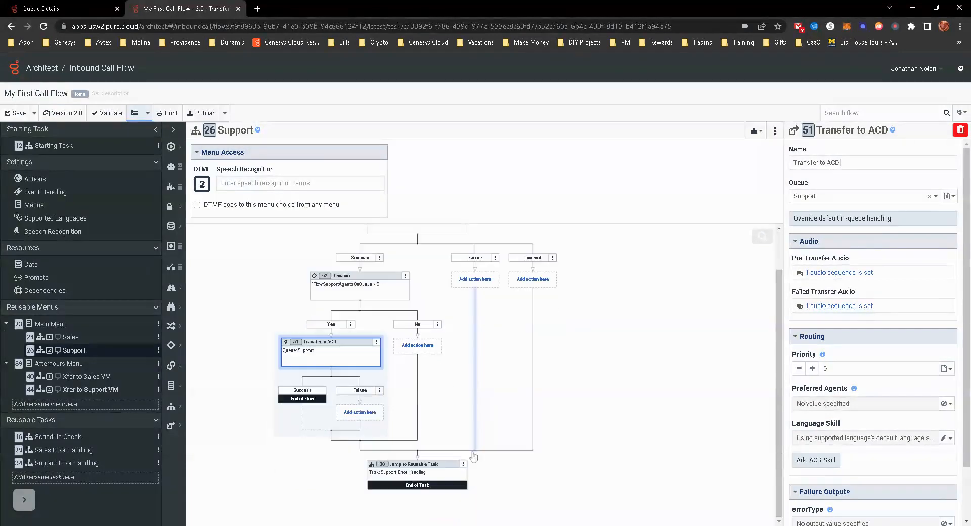
{"action": "left_click", "coordinate": [416, 475]}
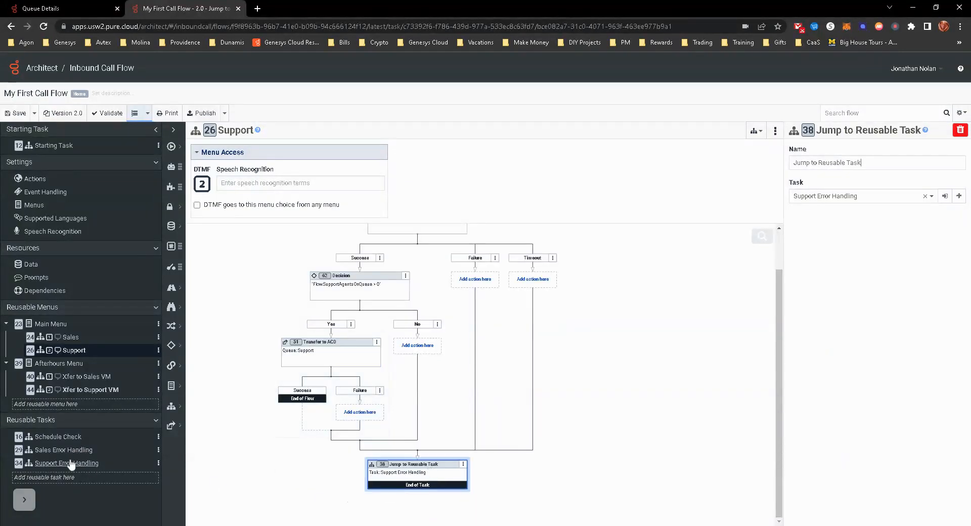
Step: Review the Transfer to Voicemail action in Support Error Handling targeting the Support queue
{"action": "left_click", "coordinate": [66, 463]}
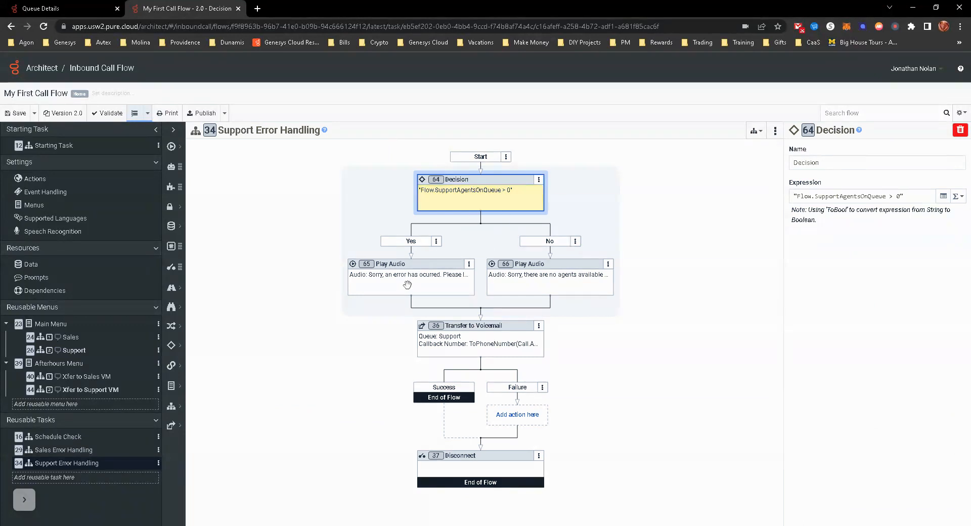
{"action": "left_click", "coordinate": [479, 326]}
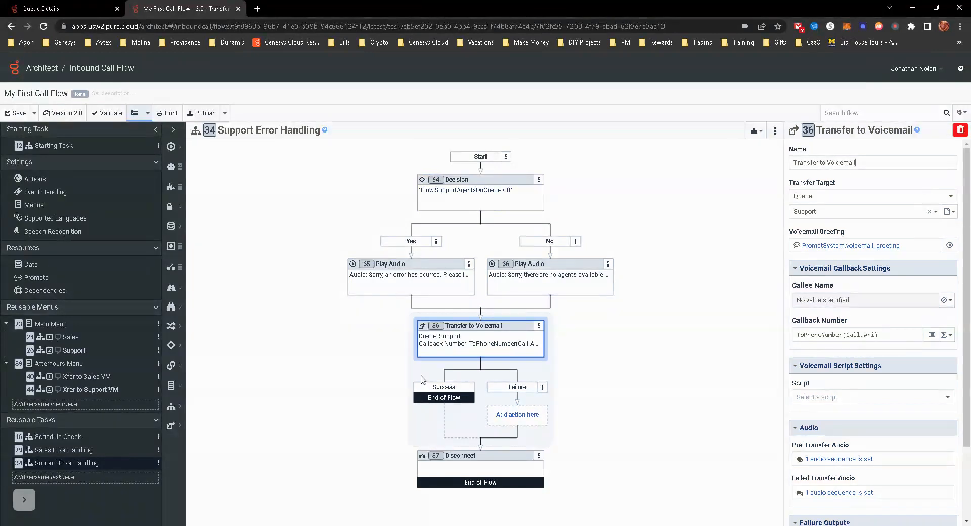
{"action": "mouse_move", "coordinate": [610, 392]}
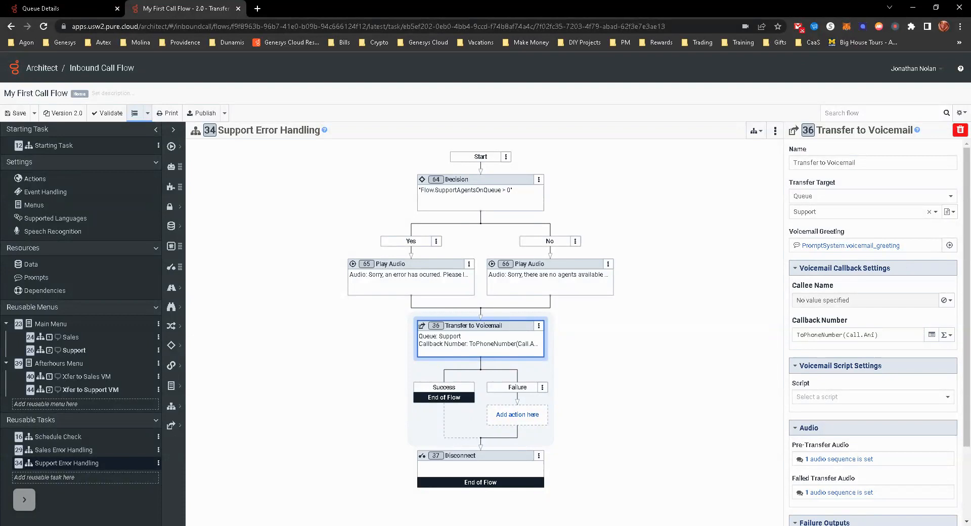
{"action": "left_click", "coordinate": [858, 162]}
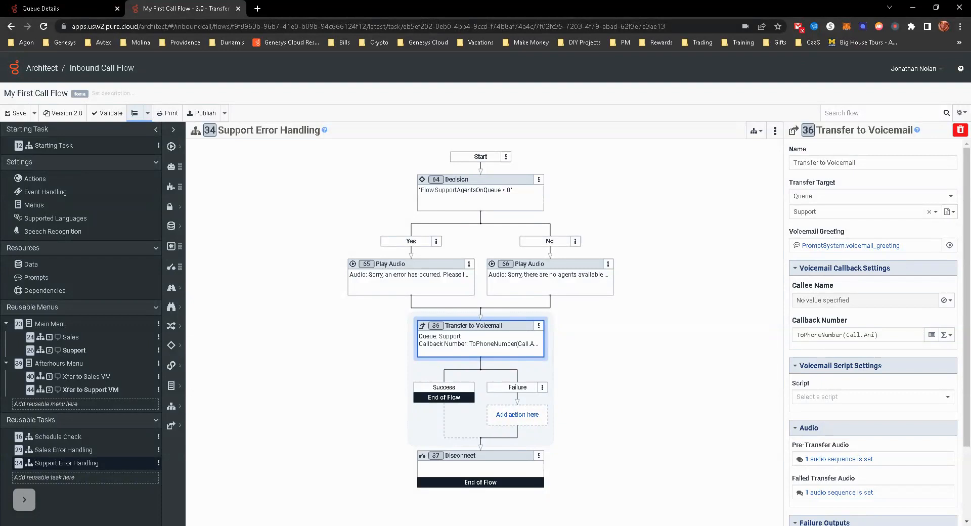
{"action": "mouse_move", "coordinate": [662, 400]}
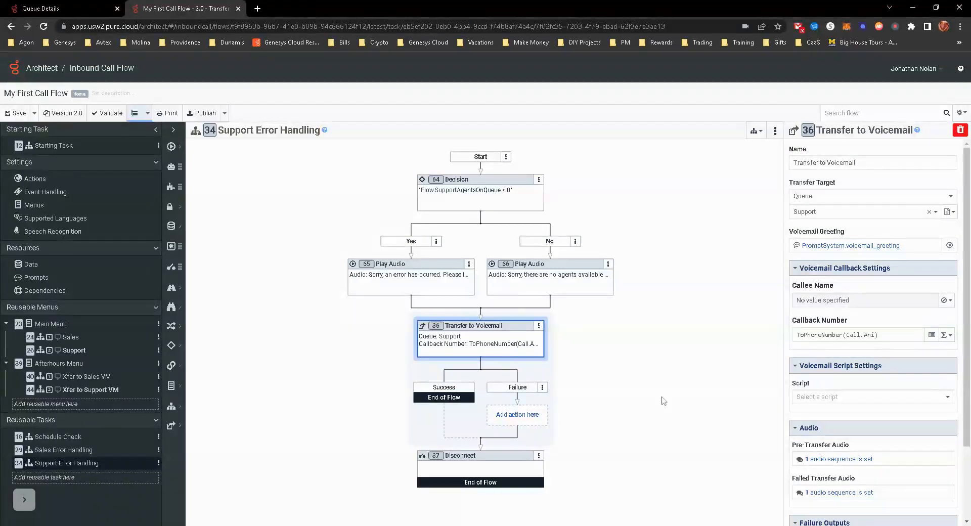